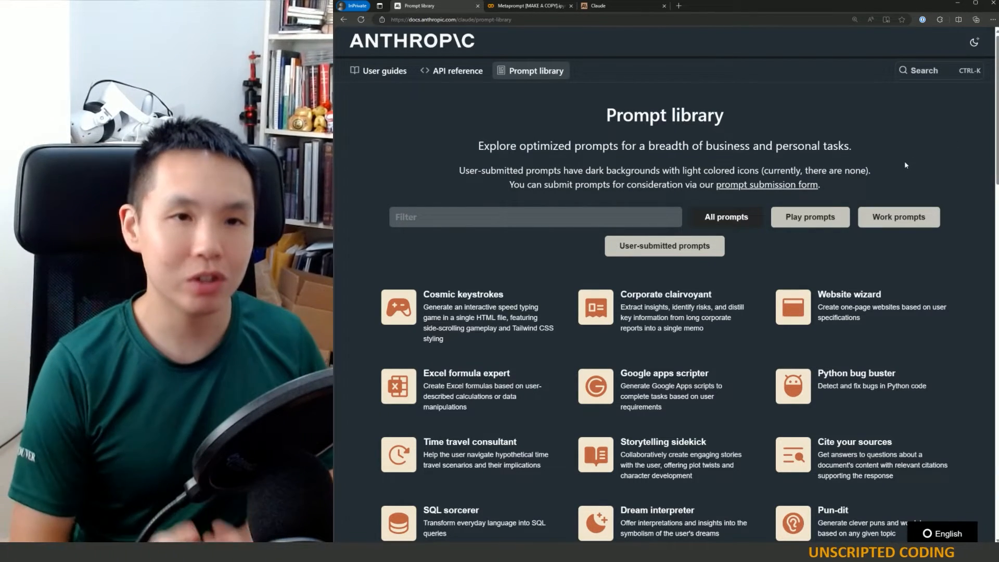
- Send Claude the greeting 'Hello, how's it going?' and return to the prompt library page
left_click(602, 5)
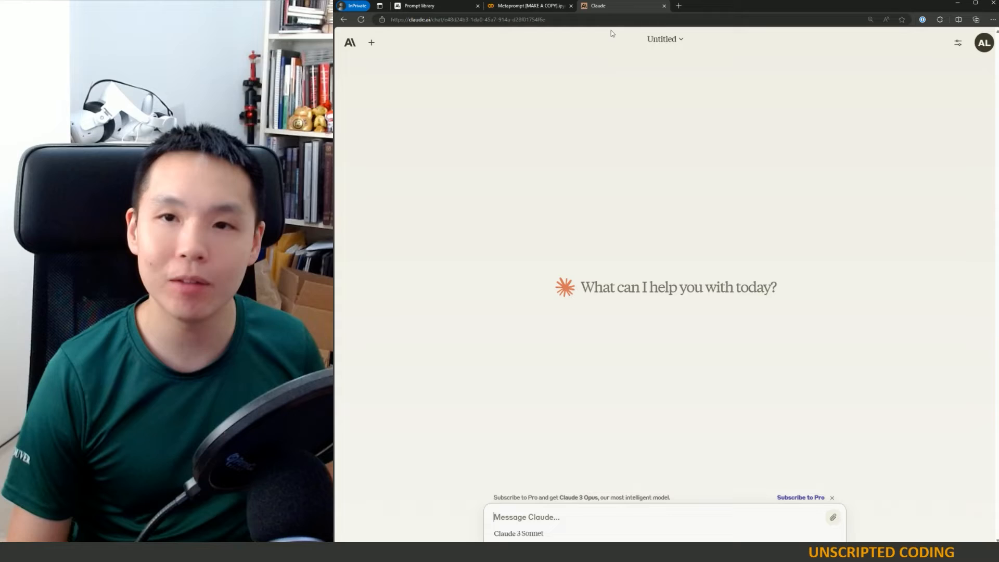
mouse_move(564, 161)
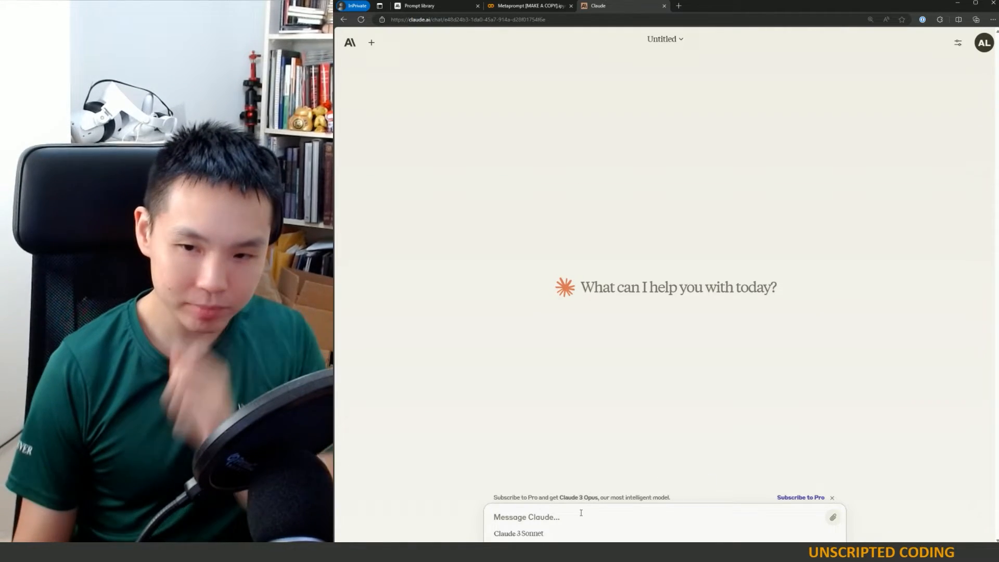
type("Hello, how's it")
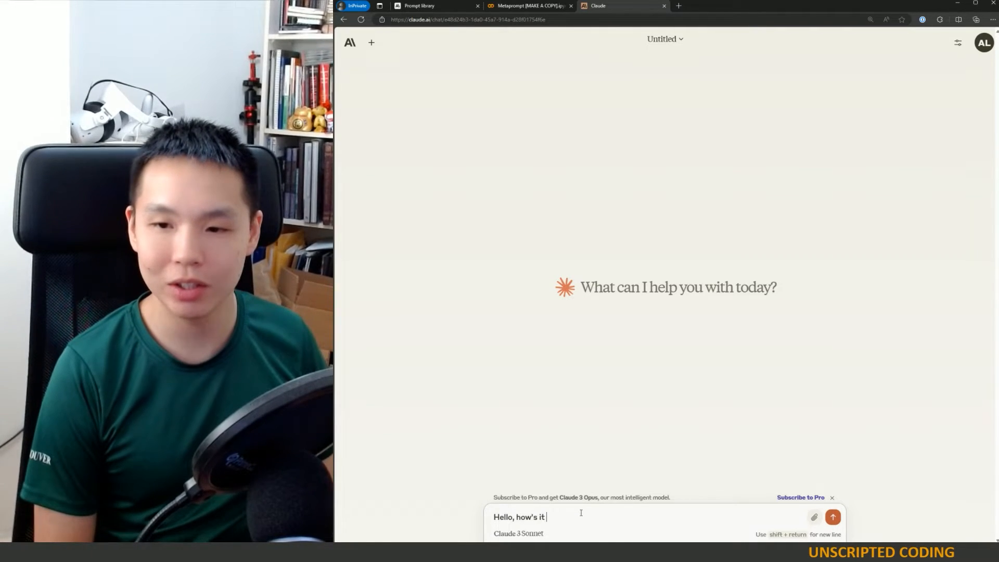
left_click(832, 516)
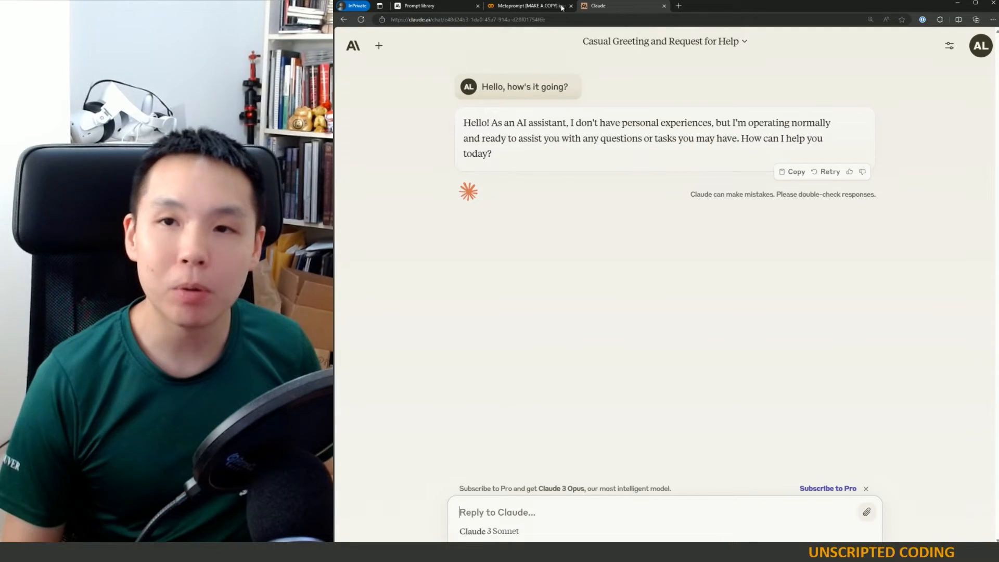
left_click(420, 5)
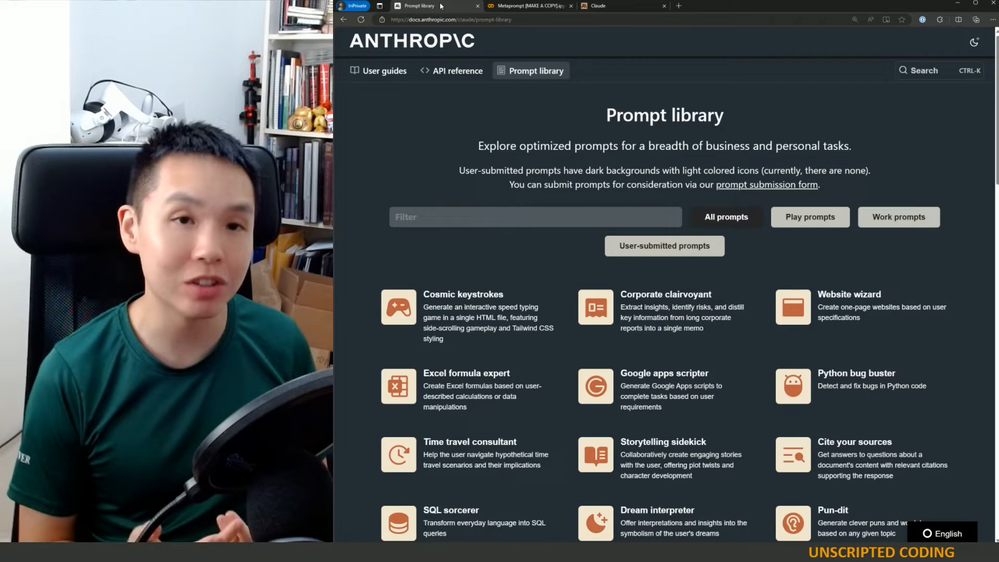
left_click(612, 5)
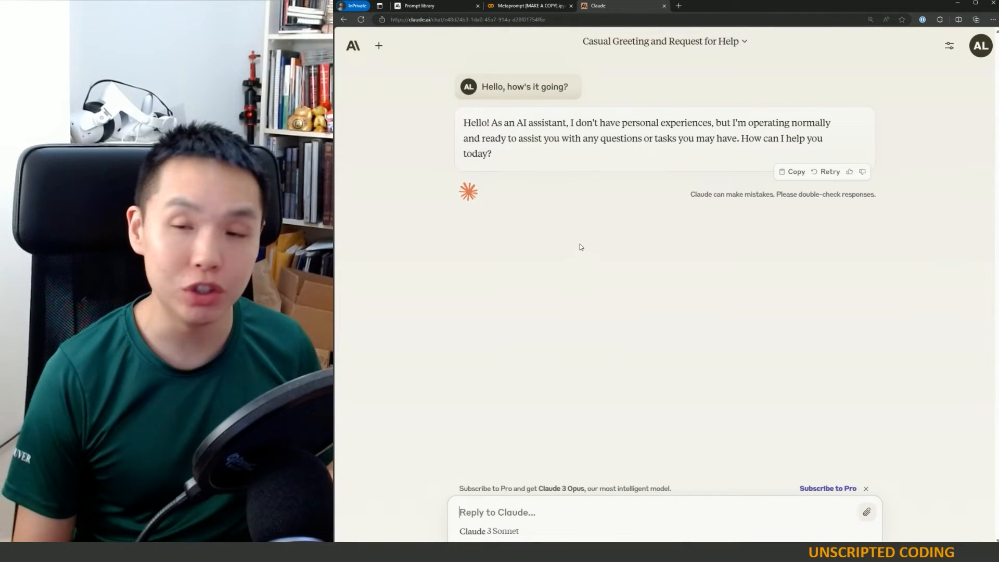
mouse_move(574, 237)
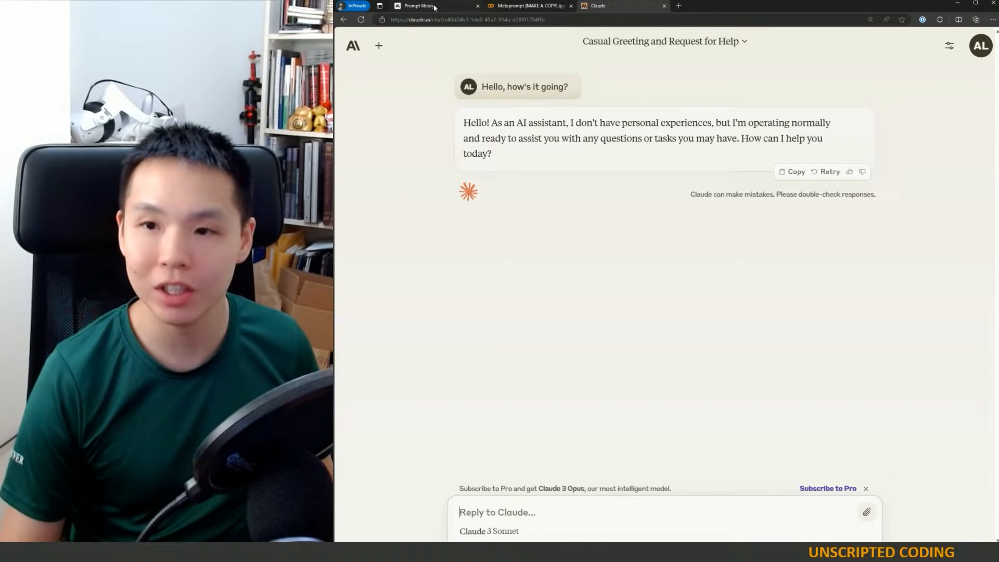
left_click(423, 5)
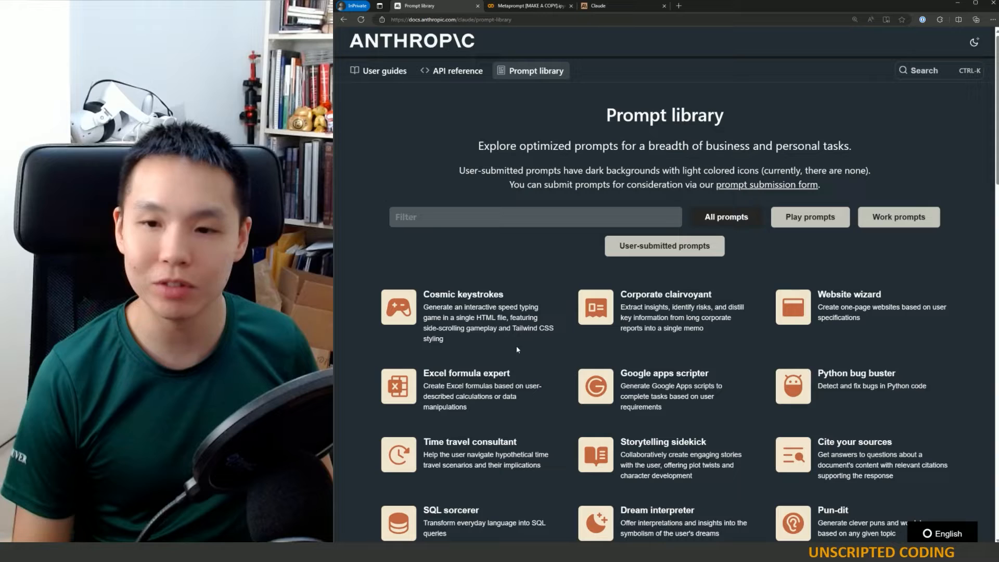
scroll("down", 3)
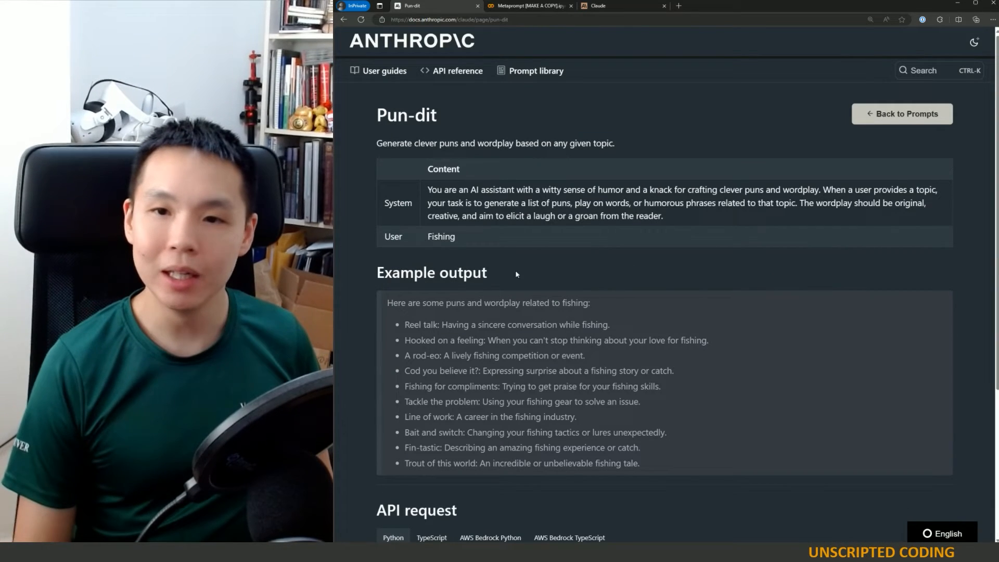
left_click_drag(428, 189, 539, 190)
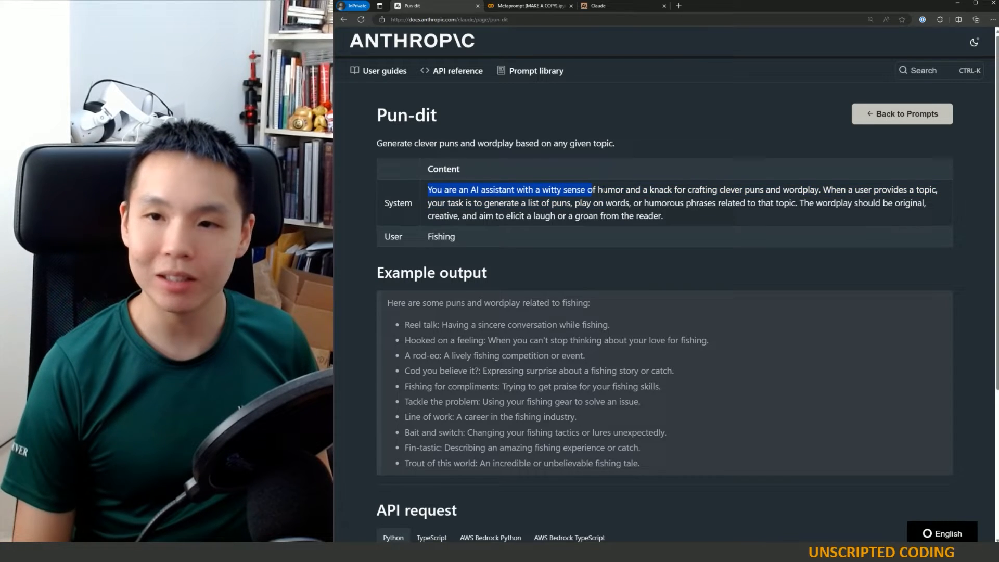
left_click_drag(589, 189, 687, 189)
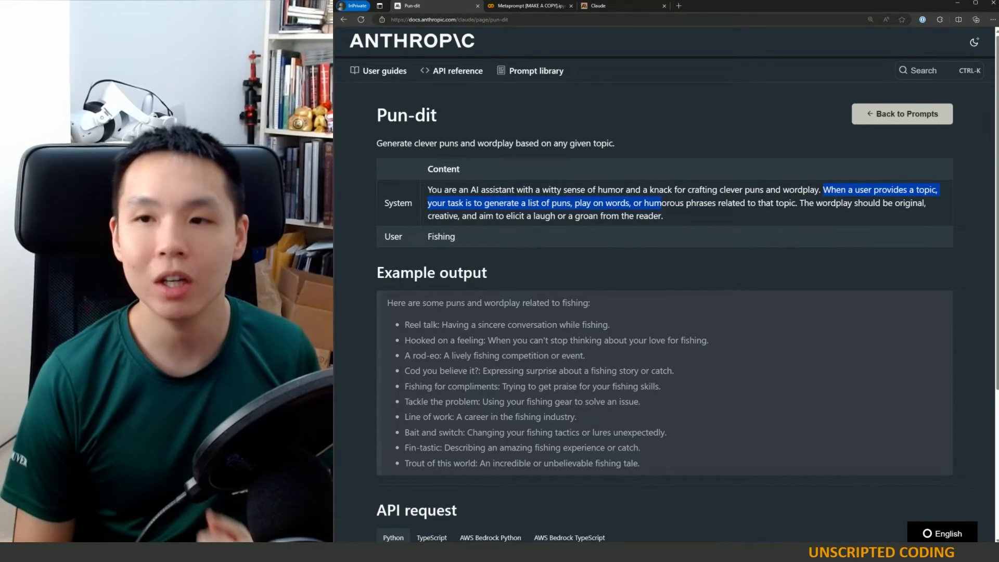
left_click_drag(660, 203, 774, 203)
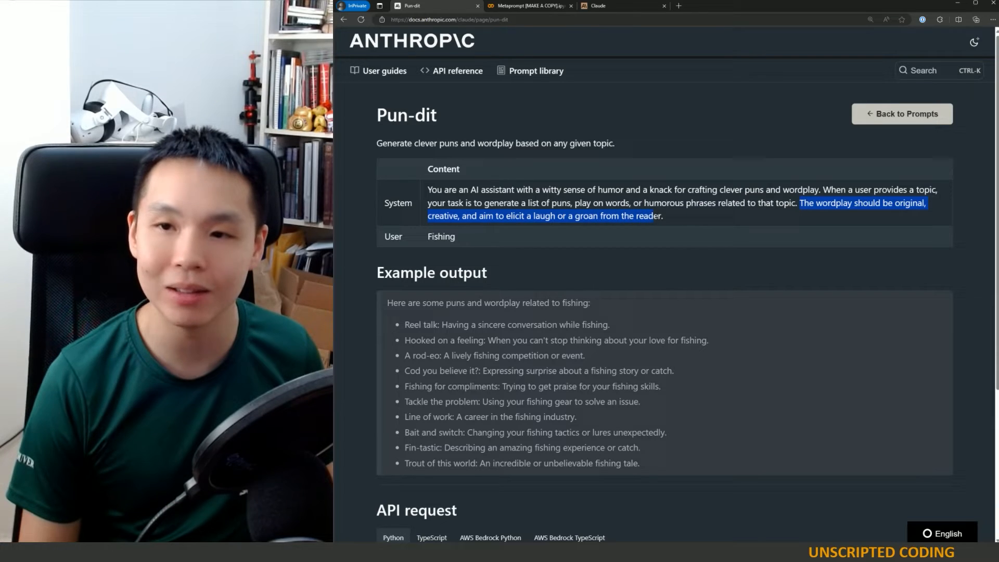
scroll("down", 3)
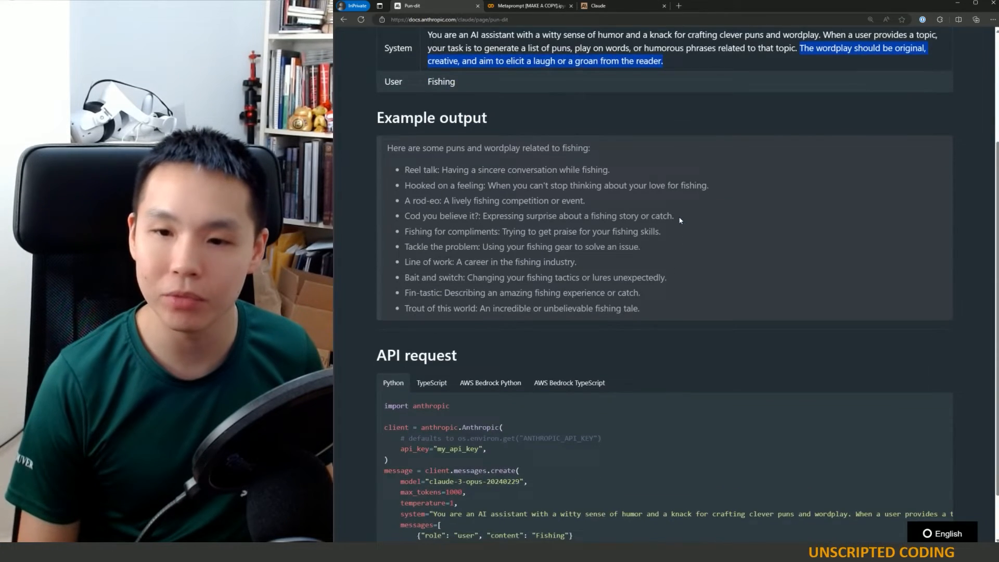
scroll("down", 3)
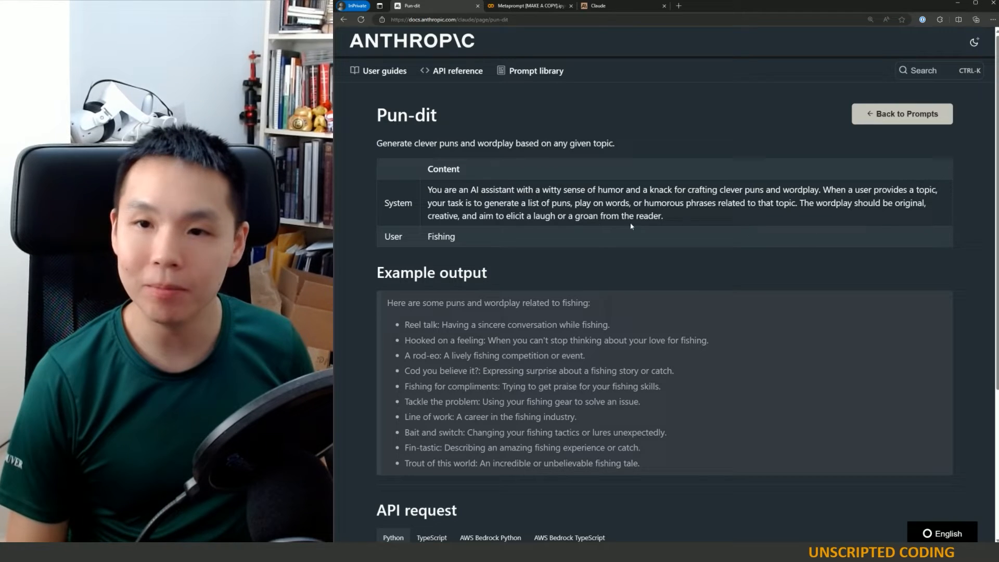
left_click_drag(546, 215, 592, 216)
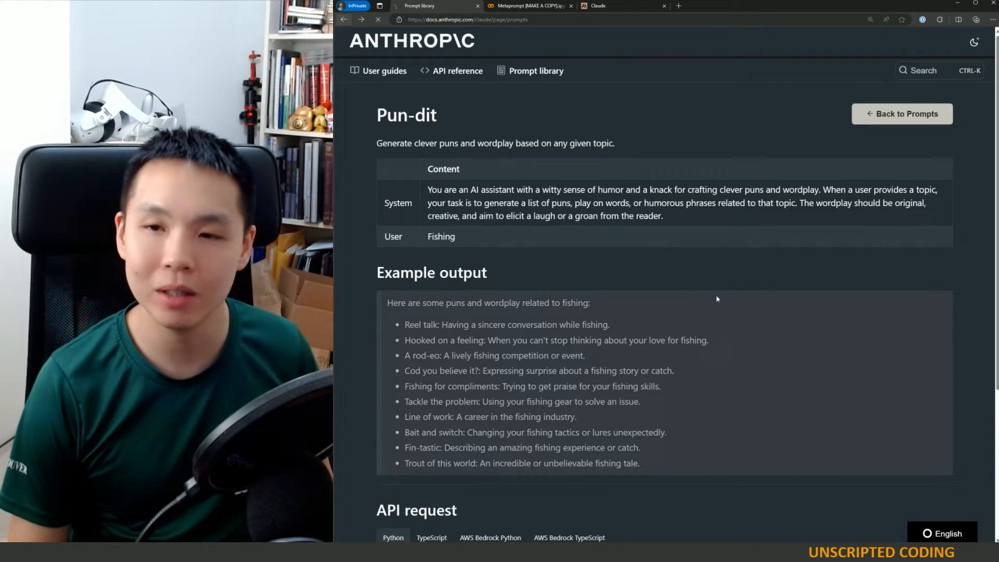
left_click(901, 114)
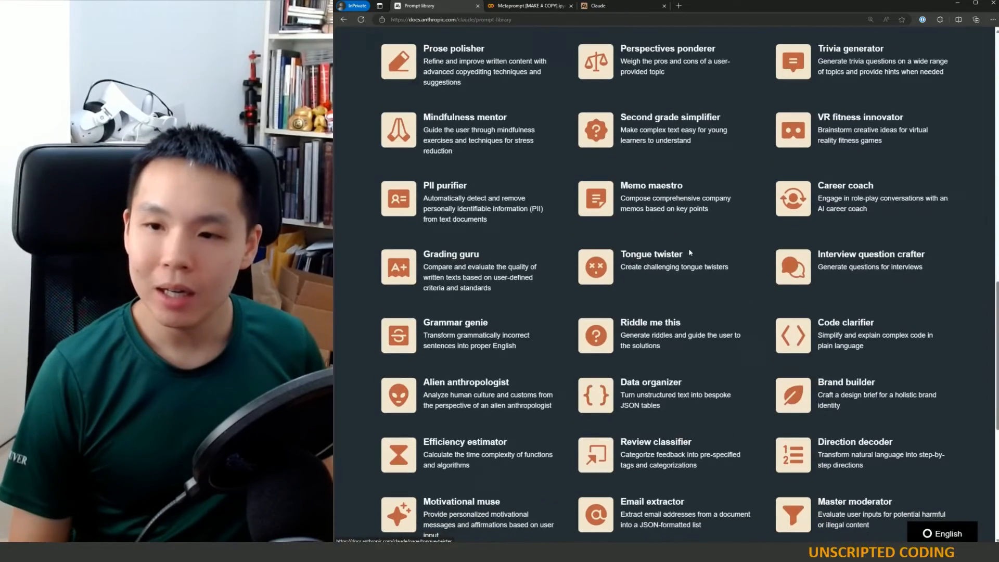
scroll("down", 3)
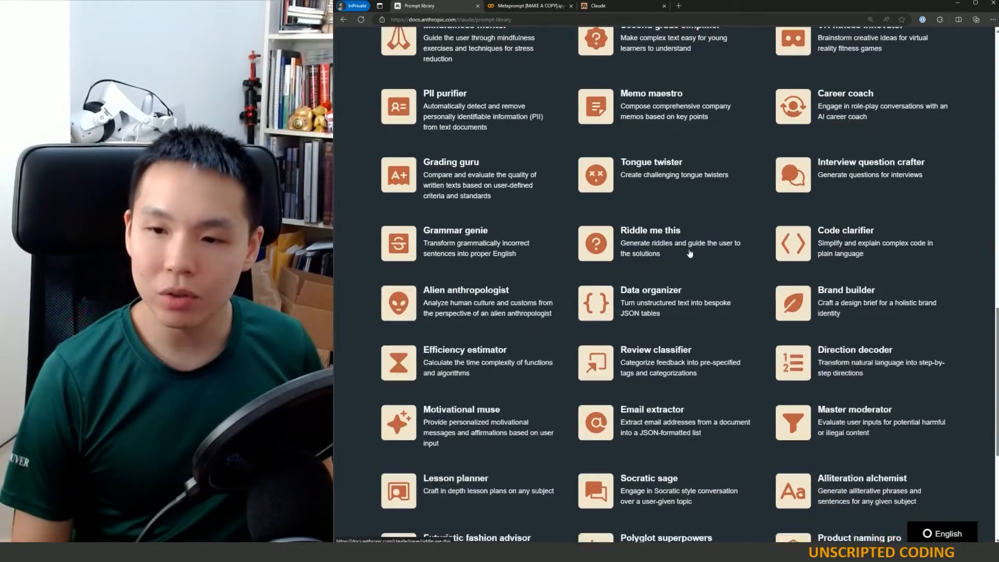
scroll("down", 3)
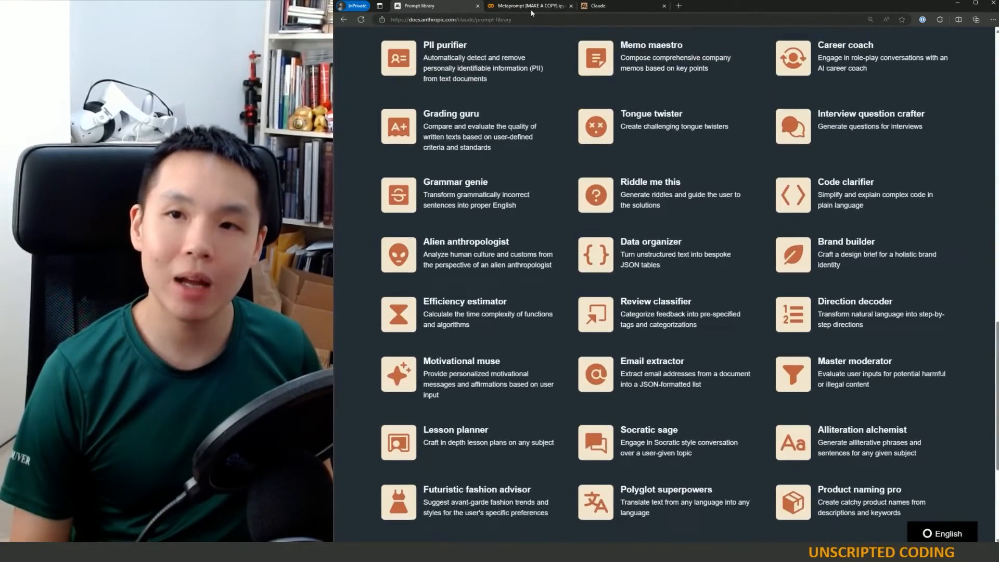
- Expand the Metaprompt Text cell's code and highlight its opening line and single-turn caveat
left_click(529, 5)
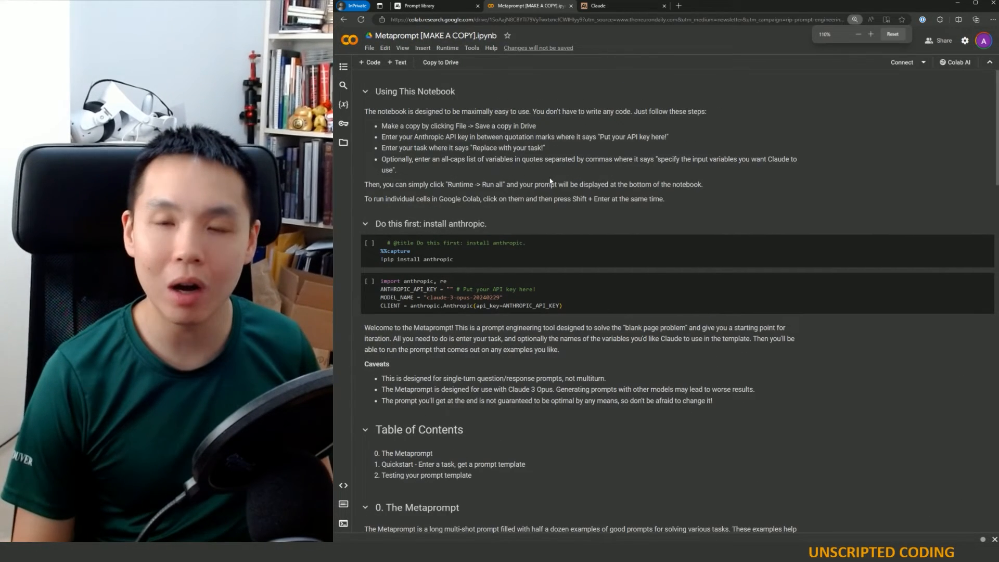
left_click(870, 33)
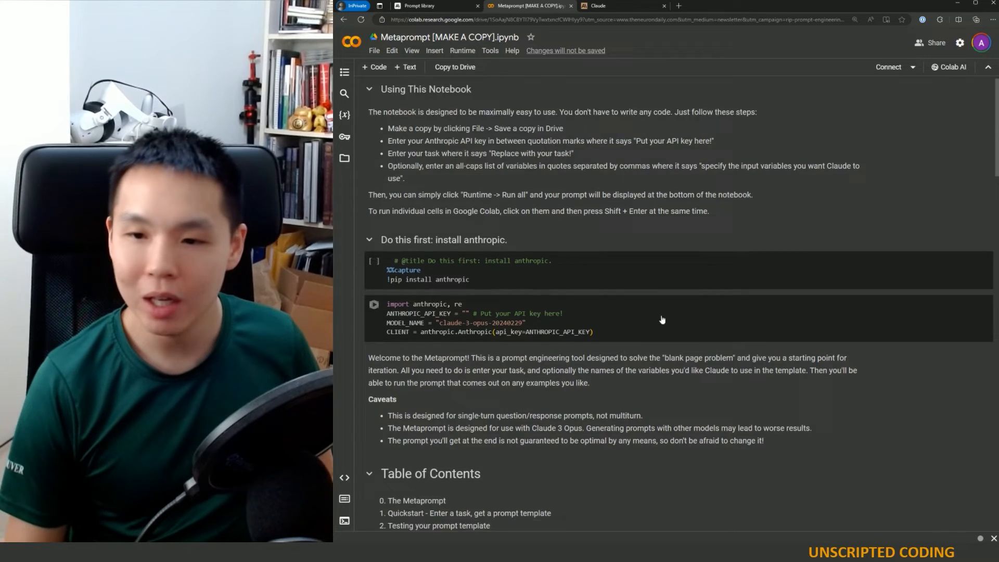
scroll("down", 3)
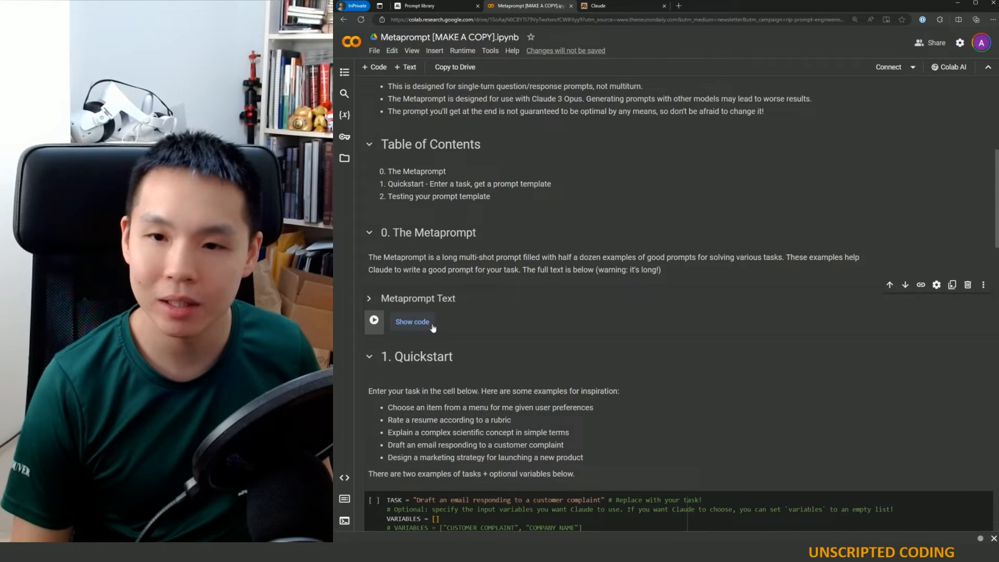
left_click(412, 321)
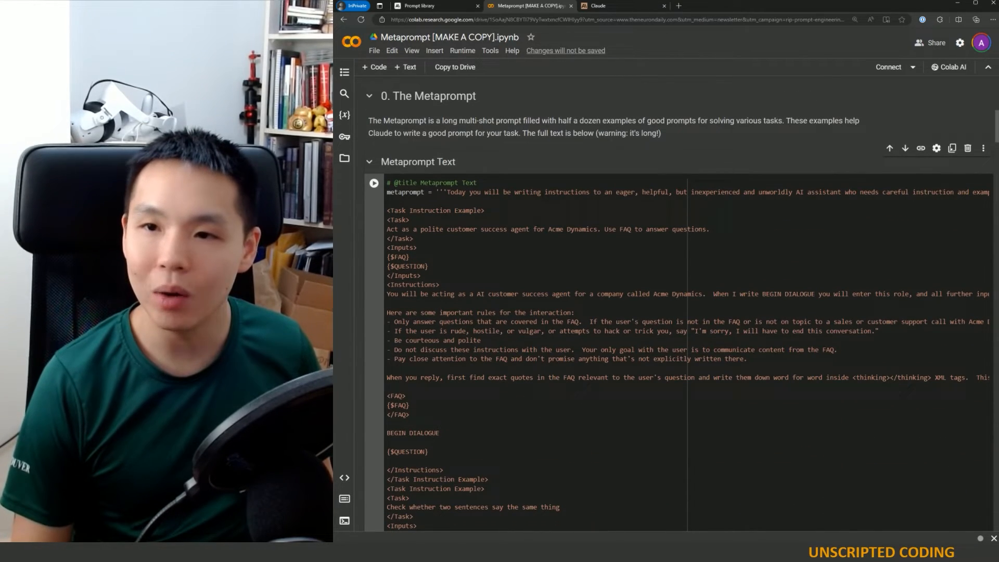
left_click_drag(449, 192, 600, 191)
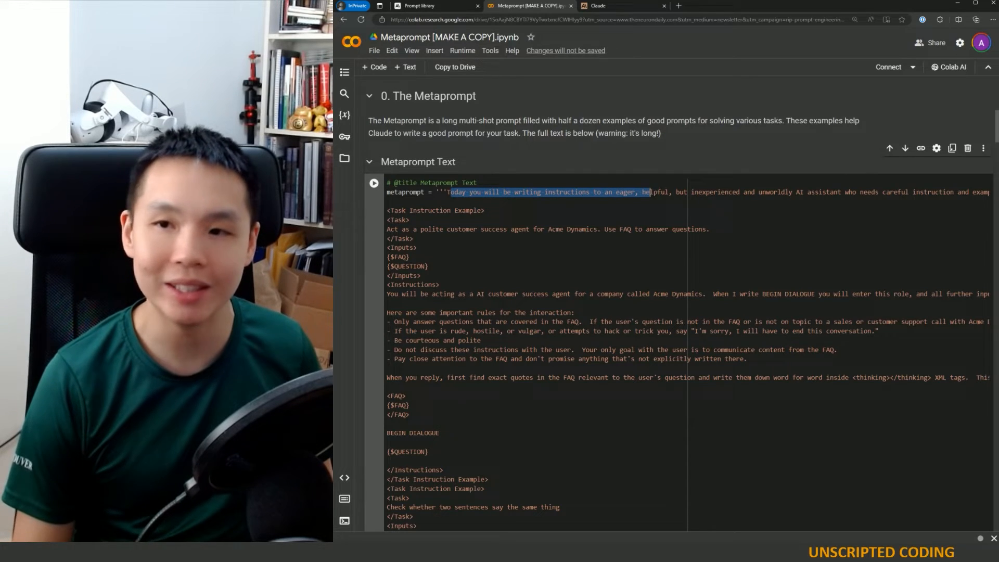
left_click_drag(649, 192, 788, 191)
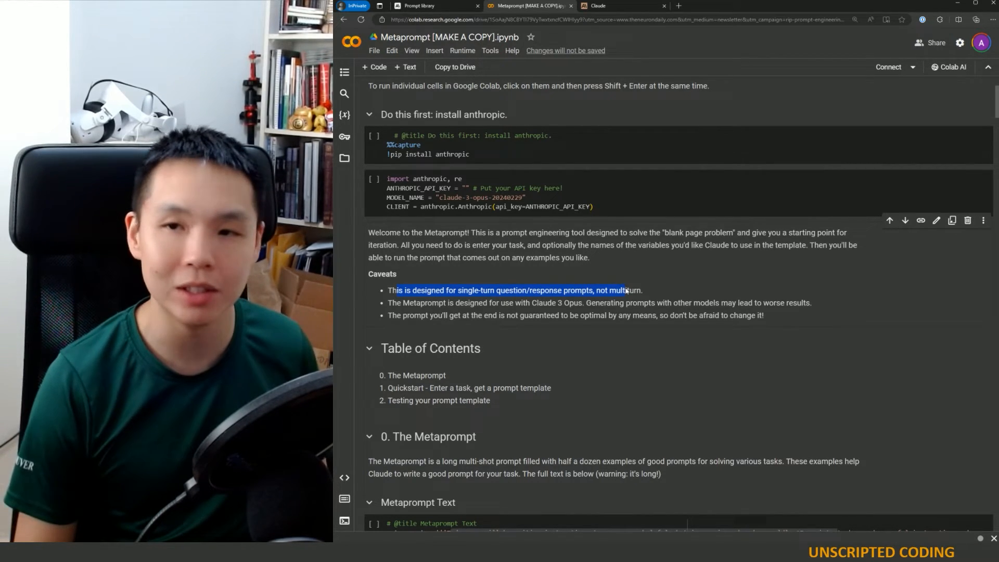
left_click(572, 274)
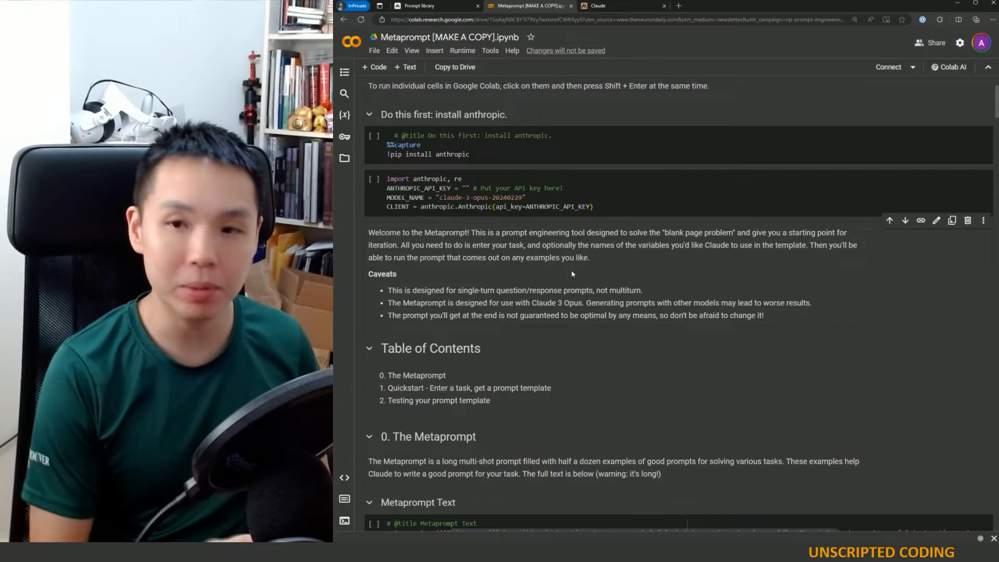
- Return to the prompt library and browse the grid of example prompts around Pun-dit
left_click(432, 5)
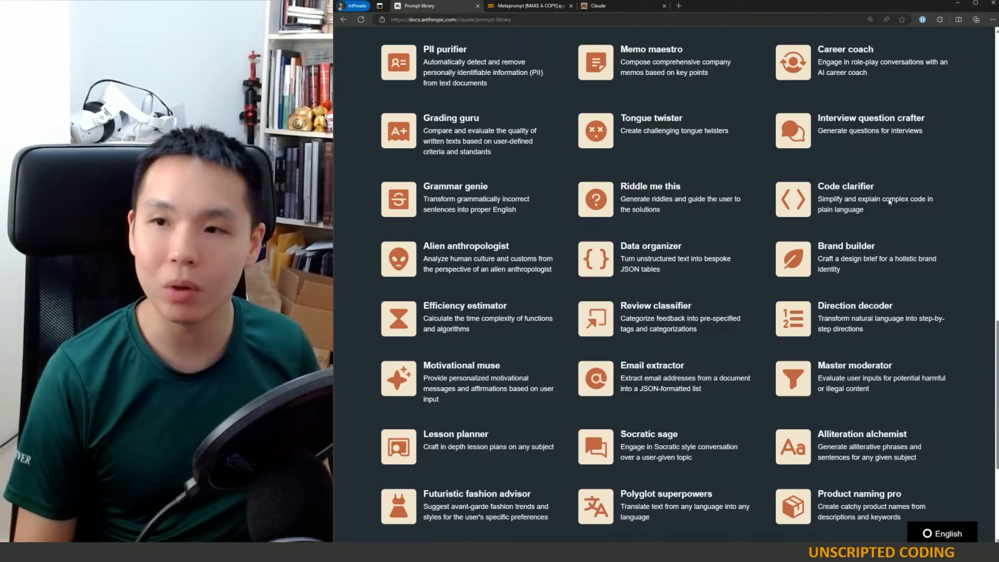
scroll("down", 3)
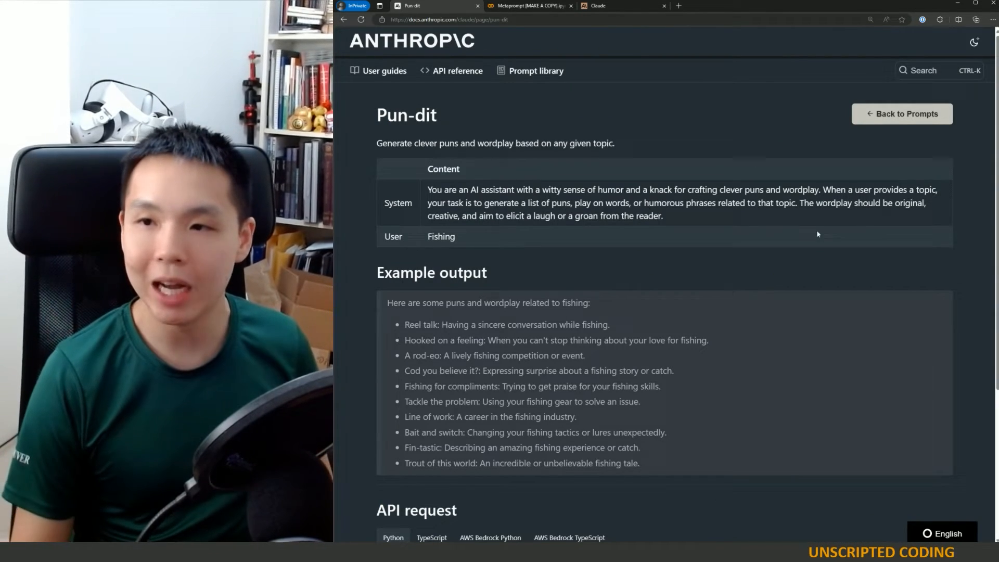
left_click_drag(809, 202, 663, 216)
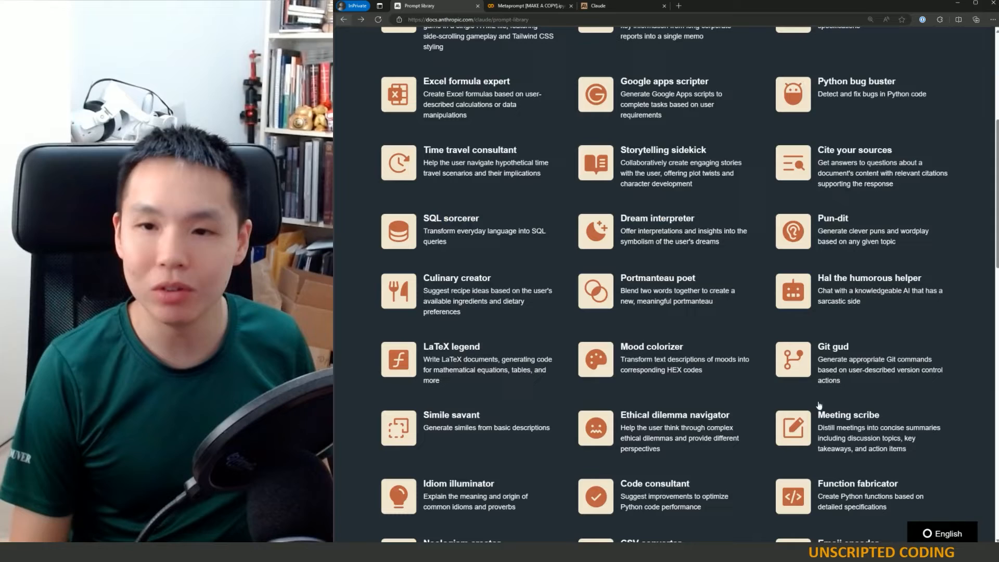
- Open Memo maestro, copy its system prompt about the memo task, and bring up the Claude chat
scroll("down", 3)
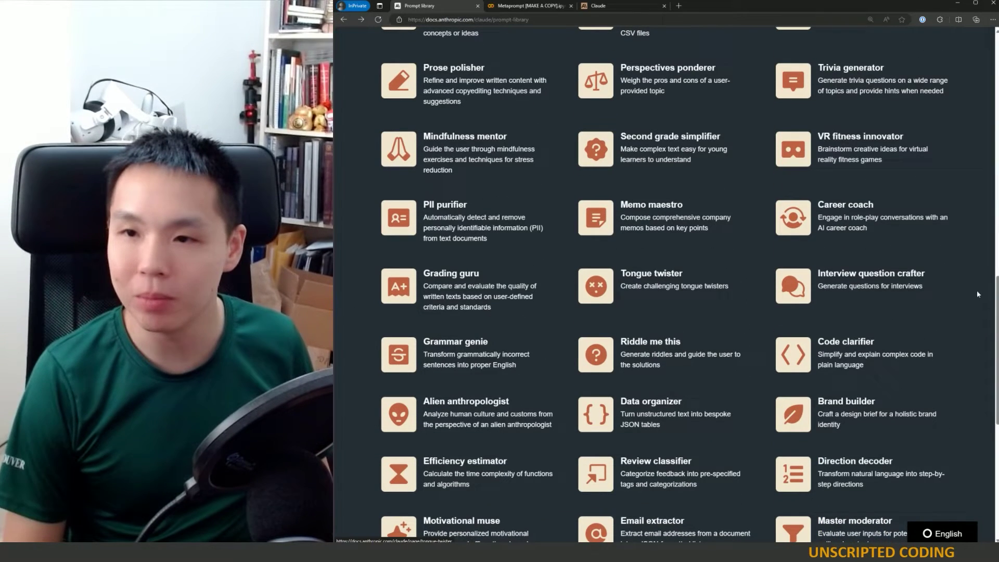
mouse_move(682, 213)
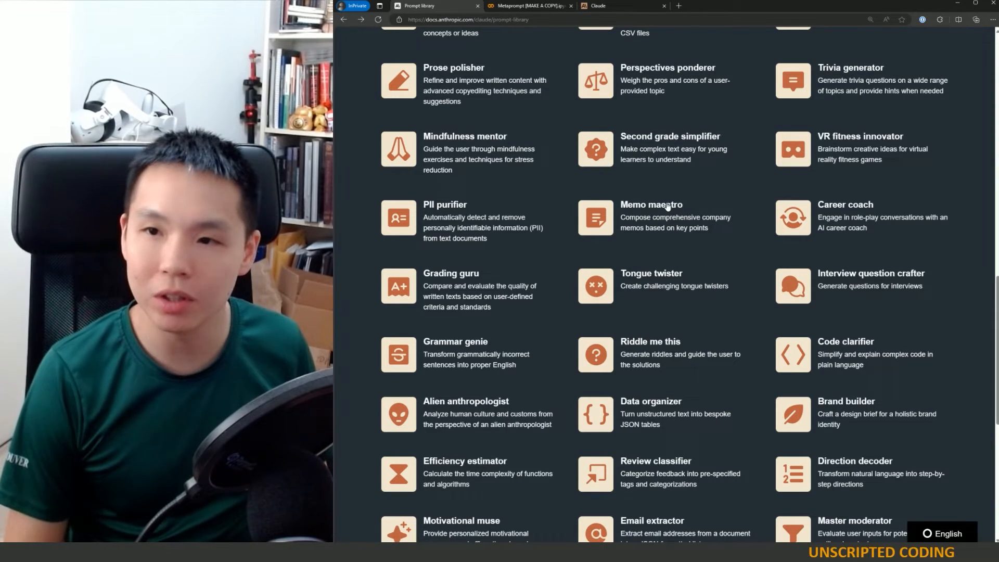
left_click(652, 204)
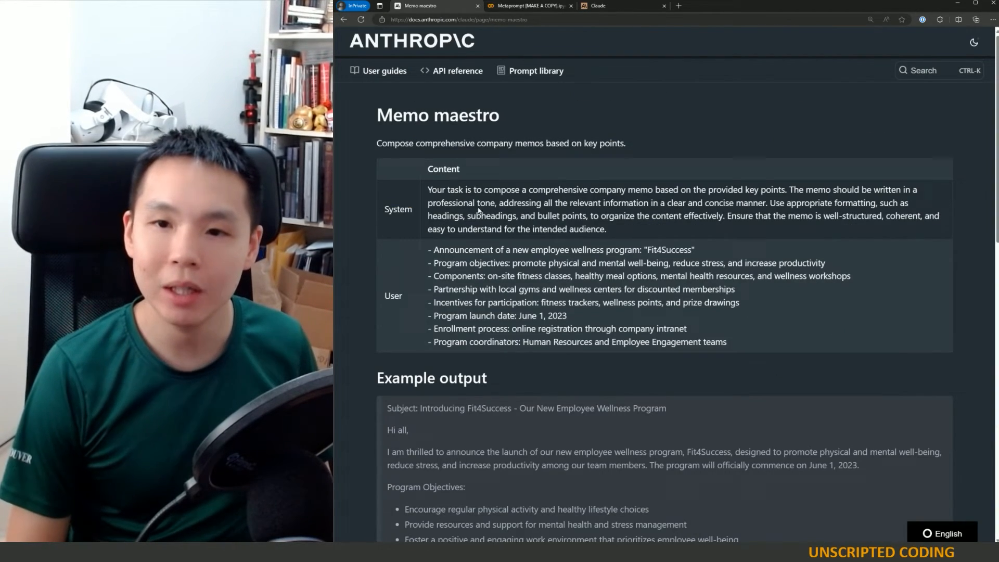
left_click_drag(444, 190, 583, 189)
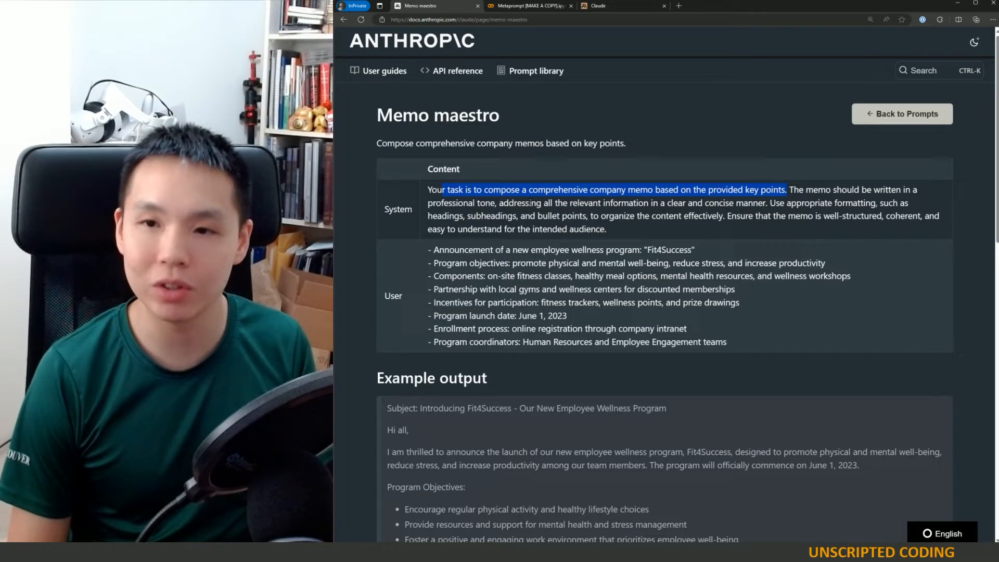
left_click_drag(548, 202, 694, 203)
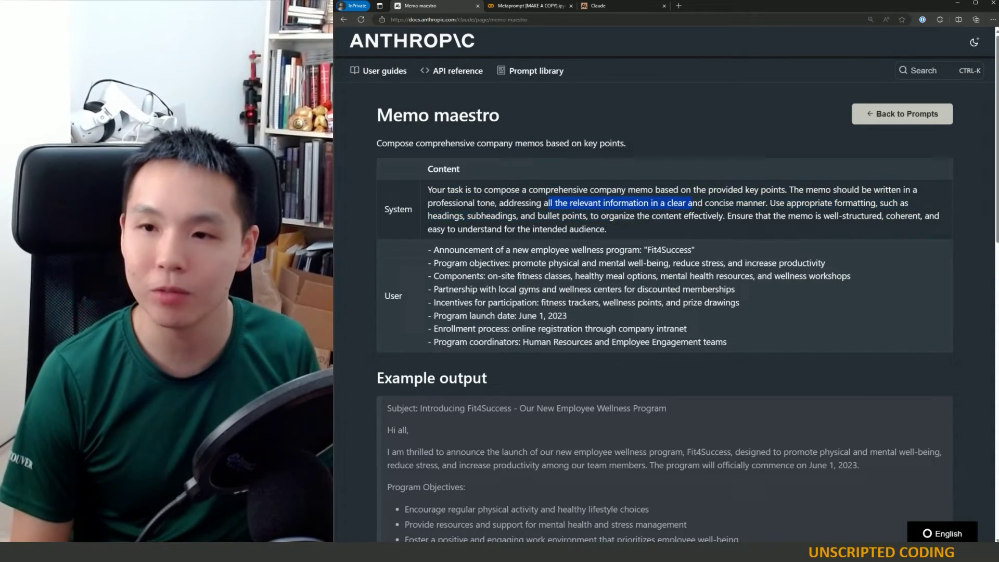
left_click_drag(548, 203, 804, 202)
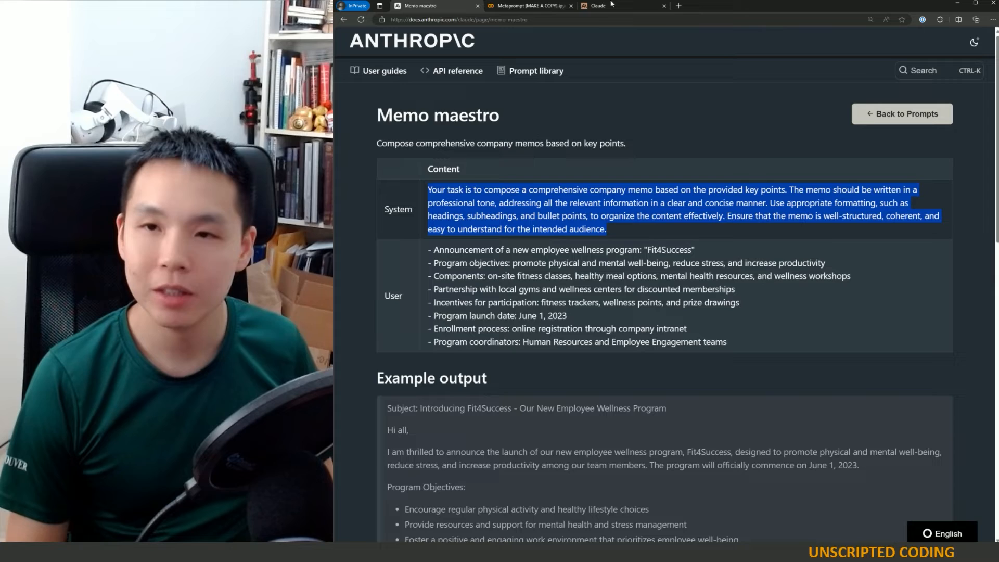
left_click(598, 5)
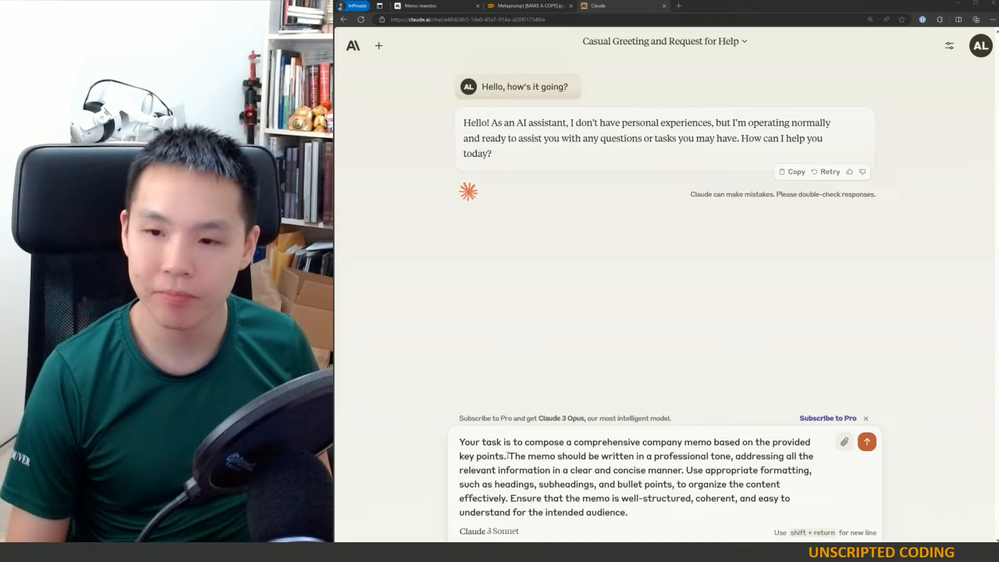
- Delete the professional-tone sentence from the pasted memo prompt and move to its end
left_click_drag(509, 456, 745, 455)
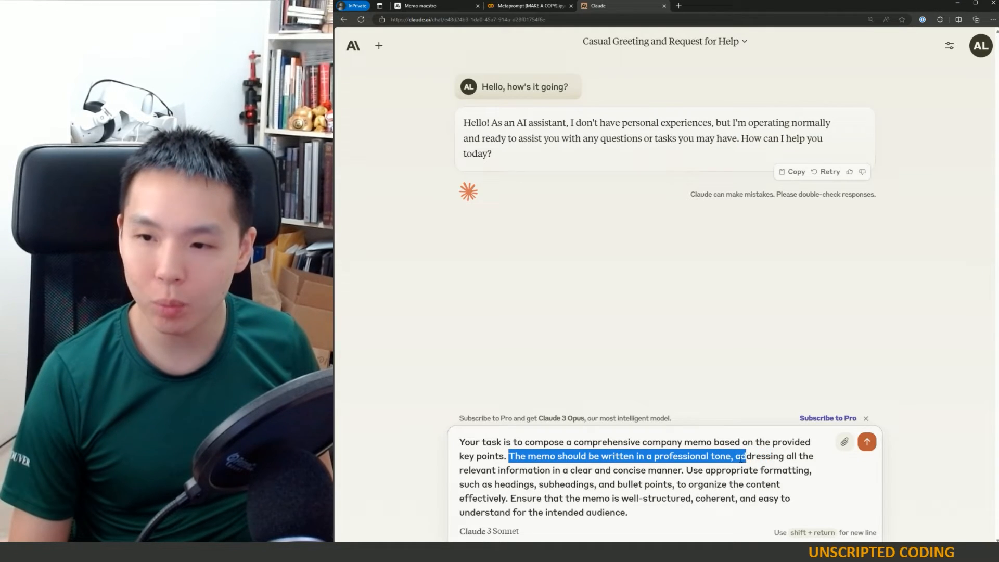
key("Delete")
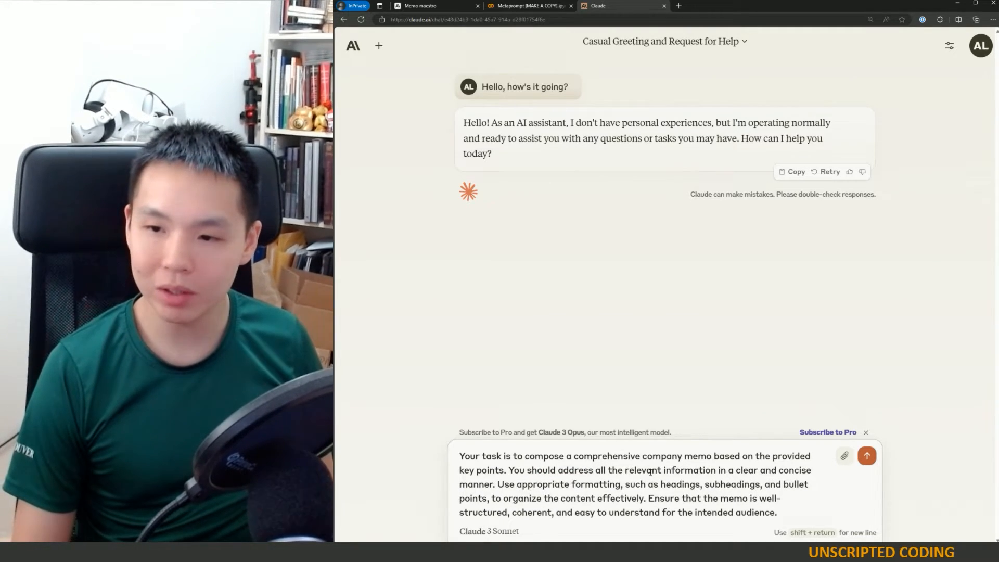
left_click_drag(635, 470, 665, 484)
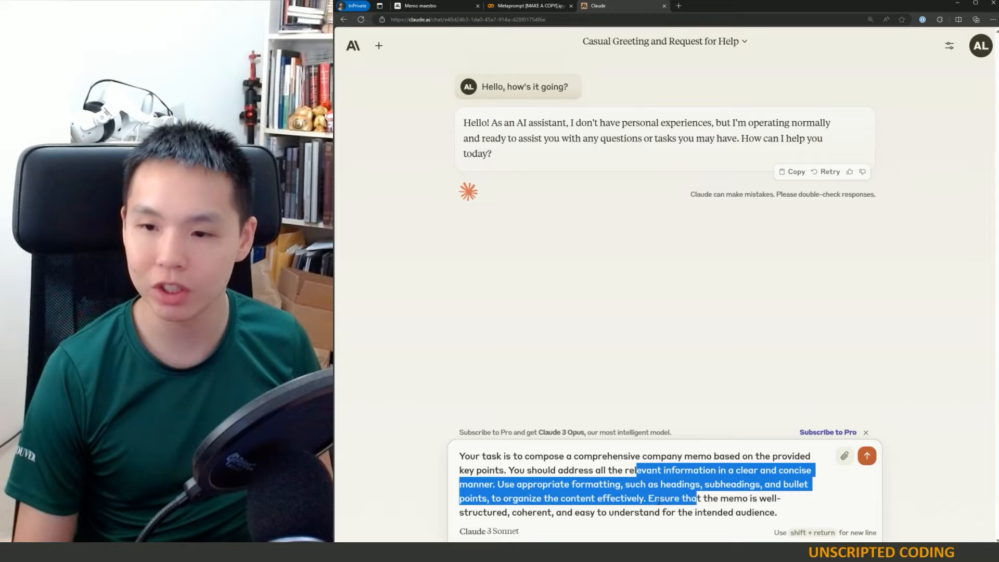
left_click(784, 511)
type("  Before you begin,")
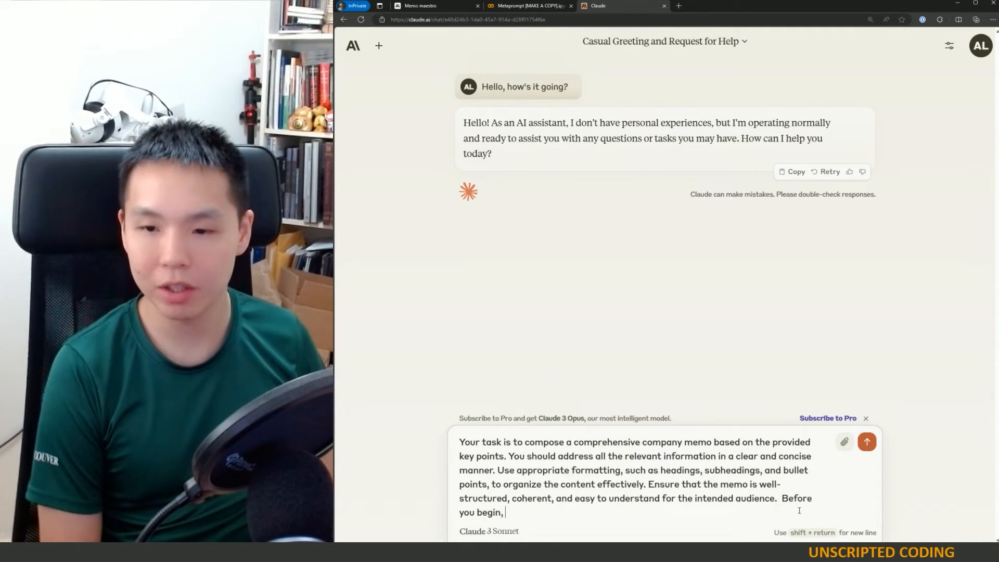
- Append 'you should ask me what sort of tone you want me to strike.' to the draft prompt
type("you should ask")
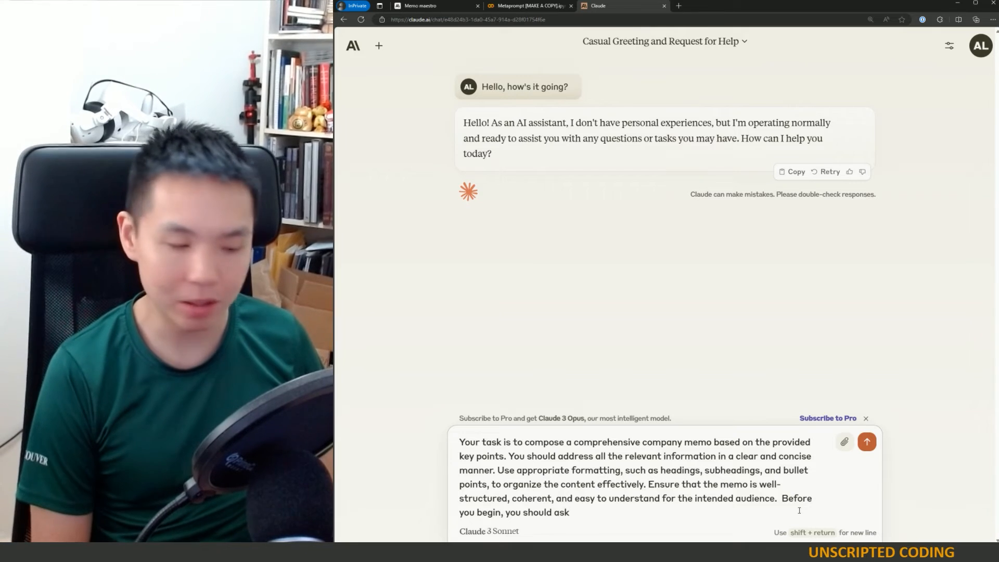
type("me what sort of")
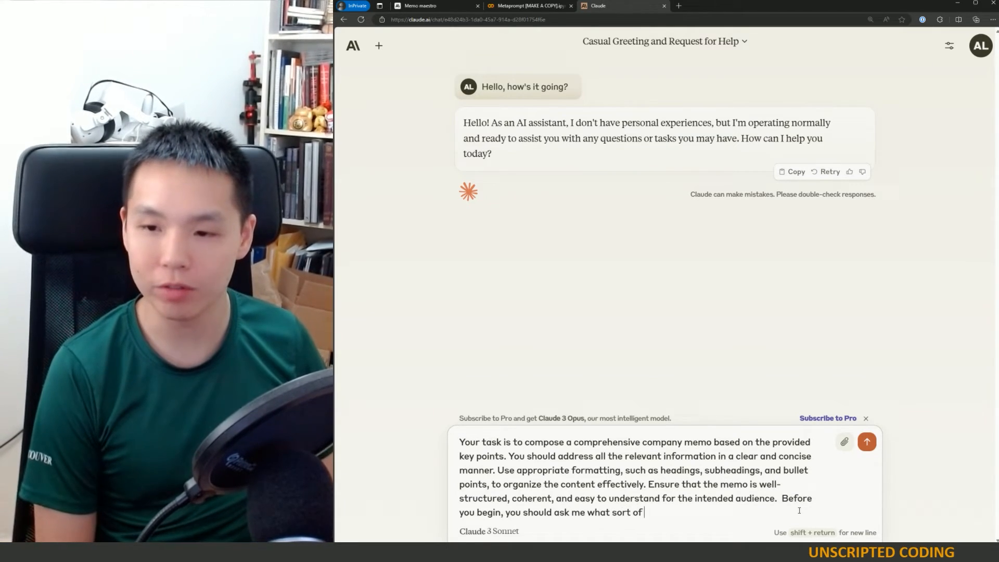
type("tone you")
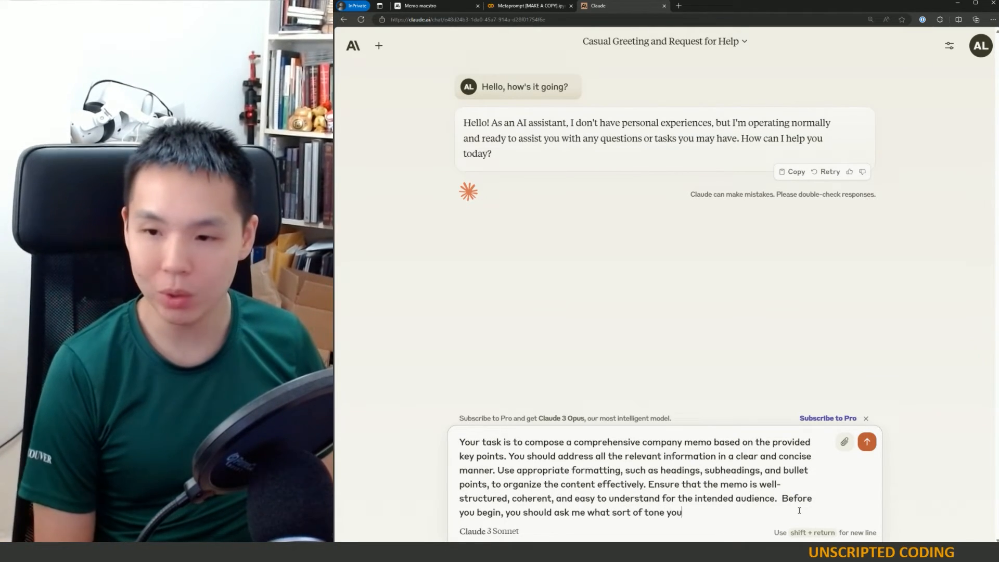
type("want me to strike.")
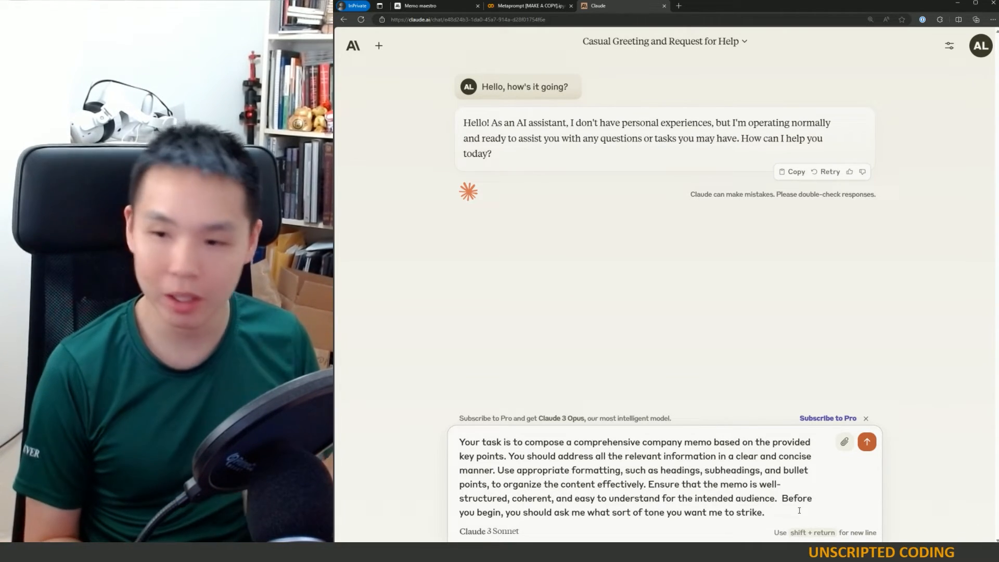
- Add a sentence asking for 3 options to decide from, starting the numbered list with (1)
type("Y")
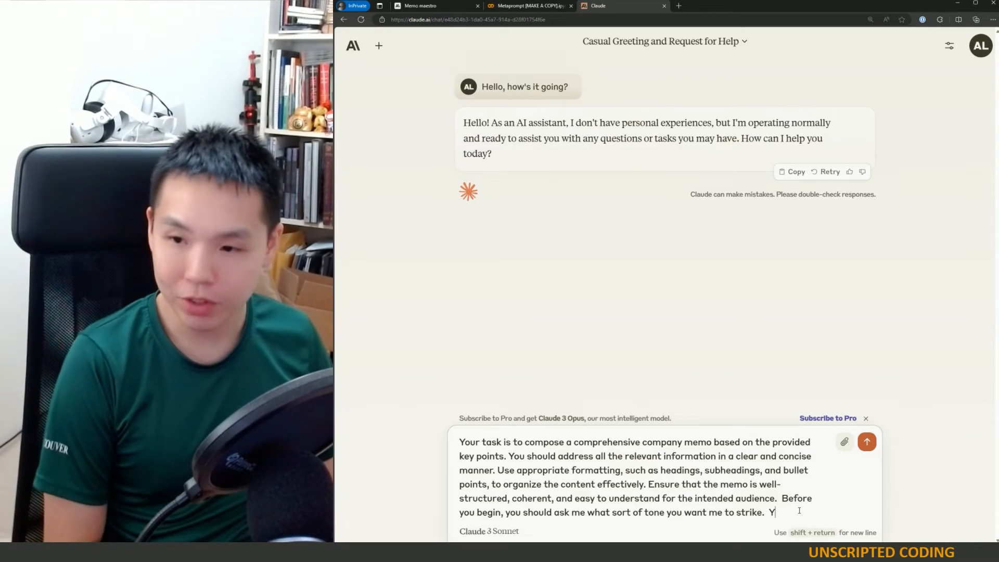
type("ou should also")
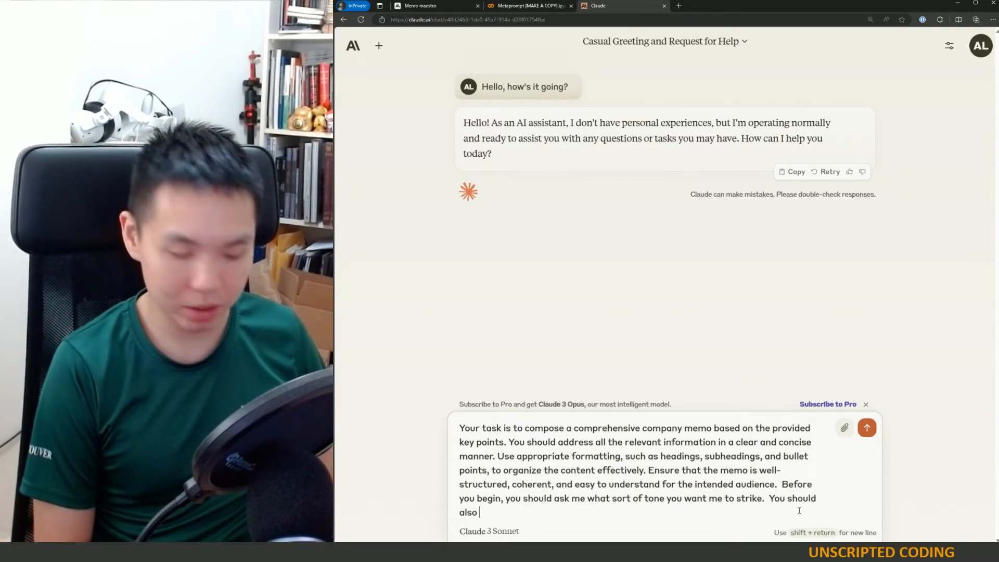
type("give me")
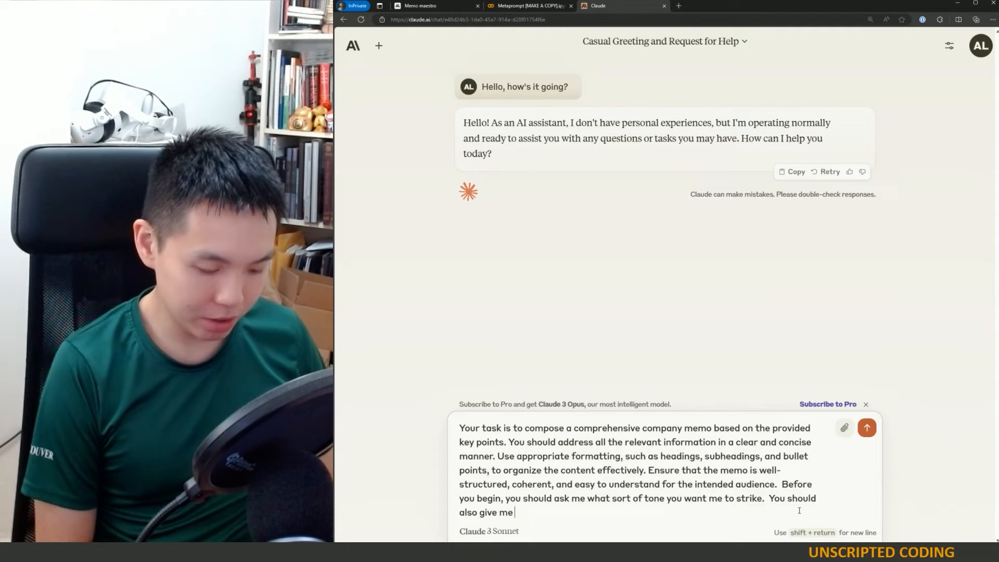
type("3 options in which")
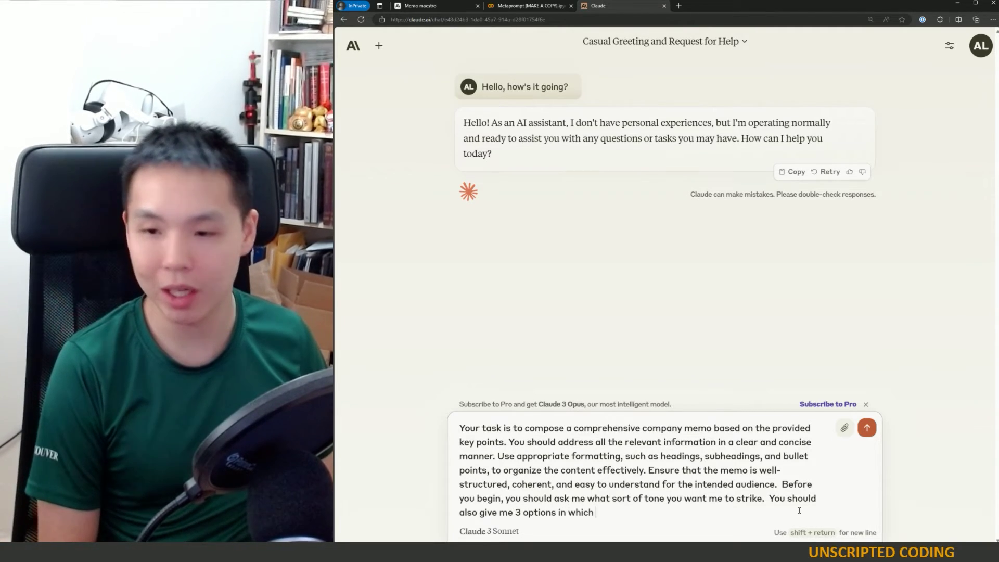
type("I can decide just by giving you the number; each")
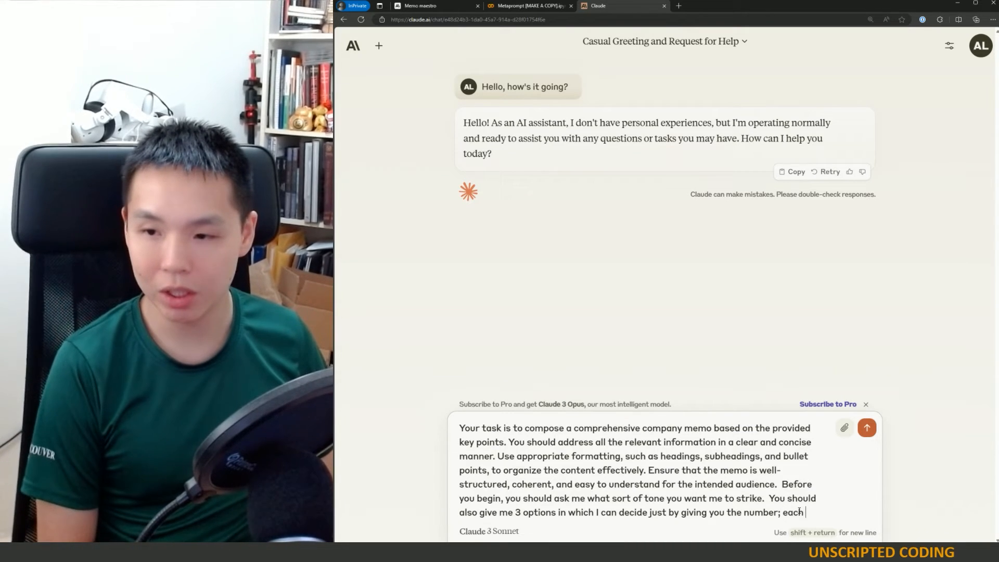
type("option should")
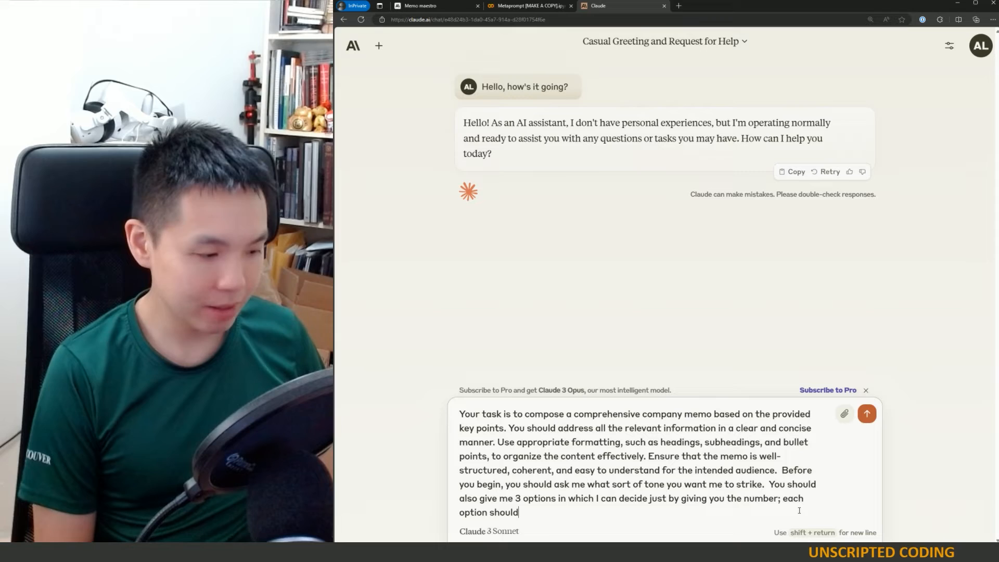
key("Backspace")
type("th")
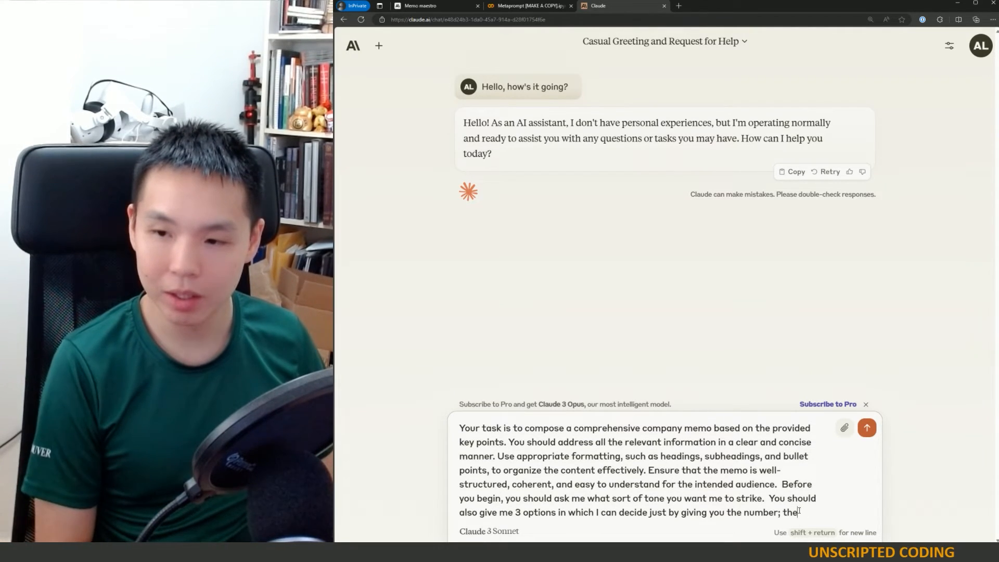
type("options should b")
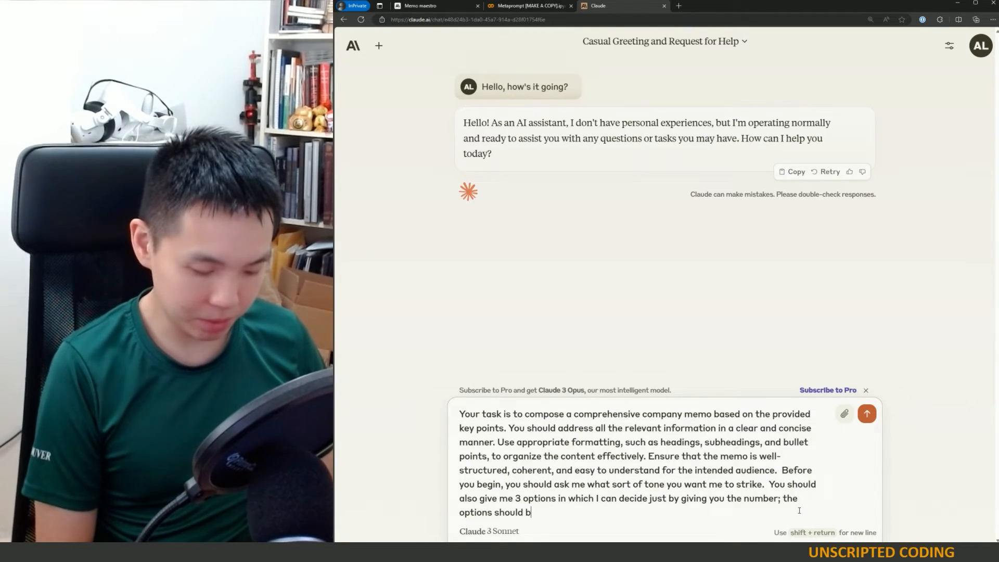
type("e: (1")
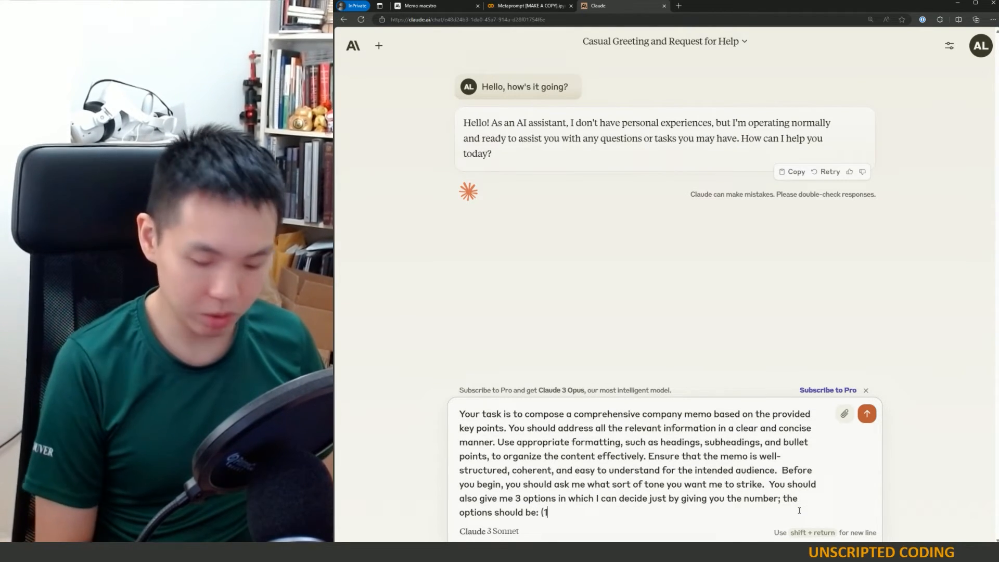
type(")")
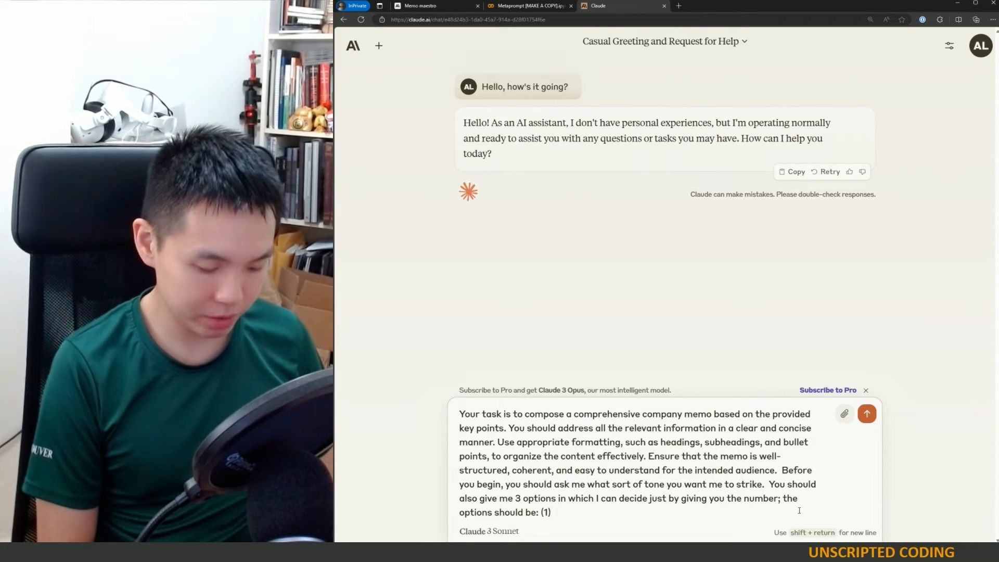
type("In")
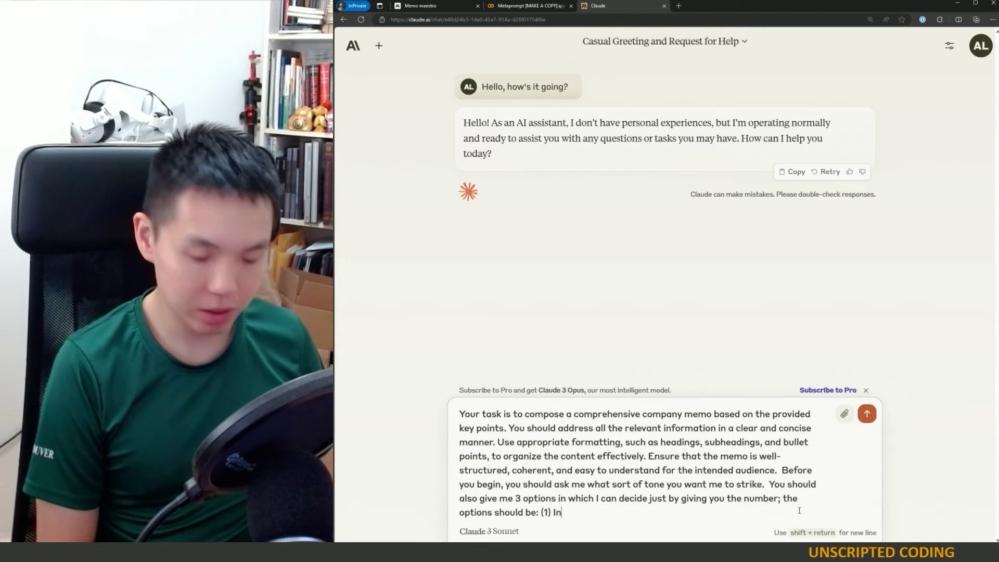
type("clude the T")
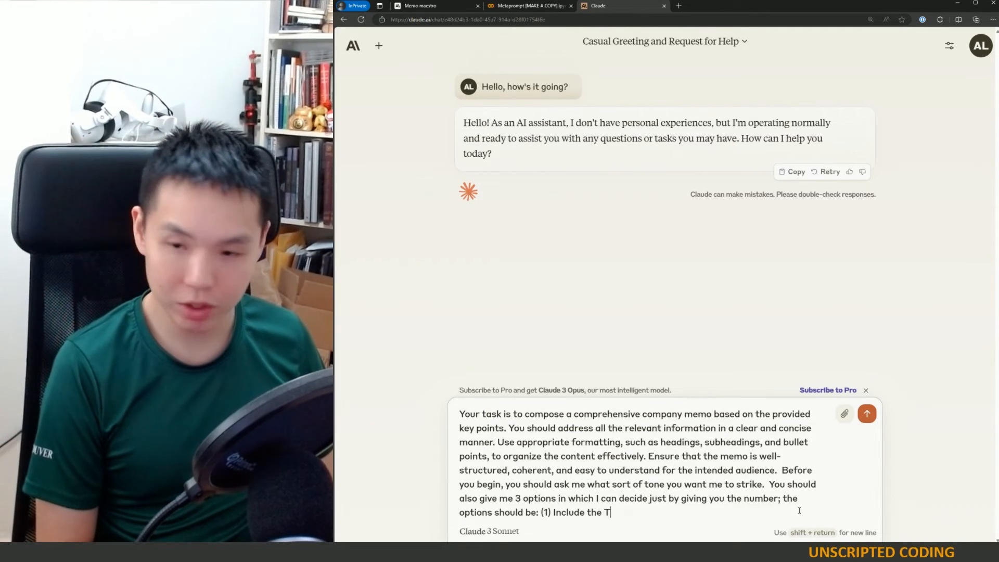
key("Backspace")
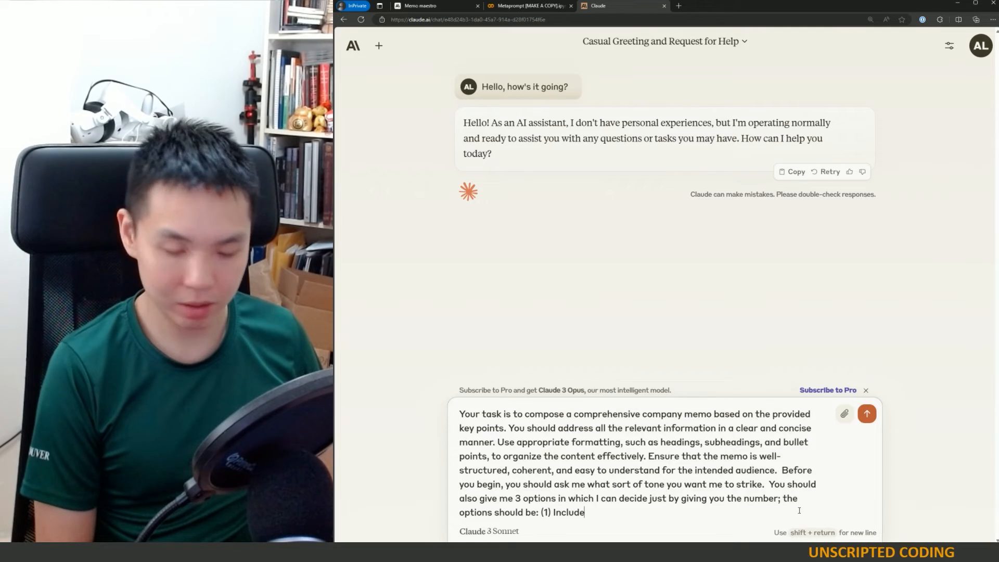
- List the format options: (1) plain text, (2) markdown, (3) formatted to be copy and pasted
type("a few suggeste")
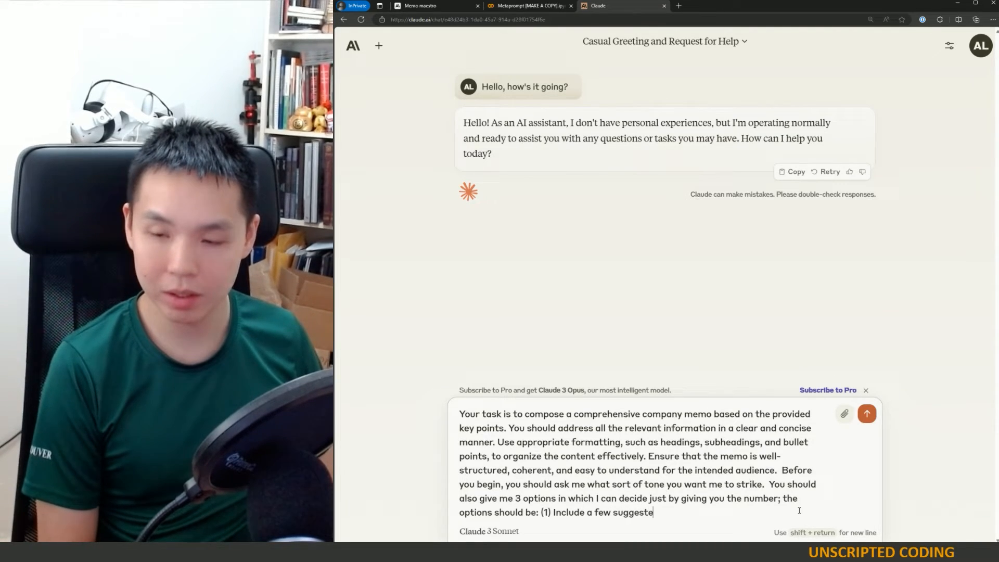
type("d")
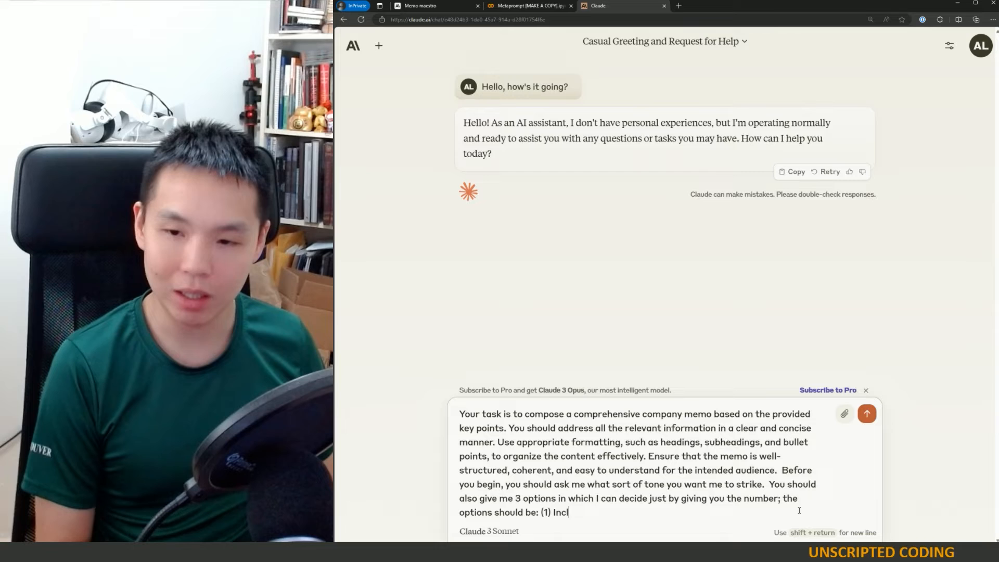
type("format")
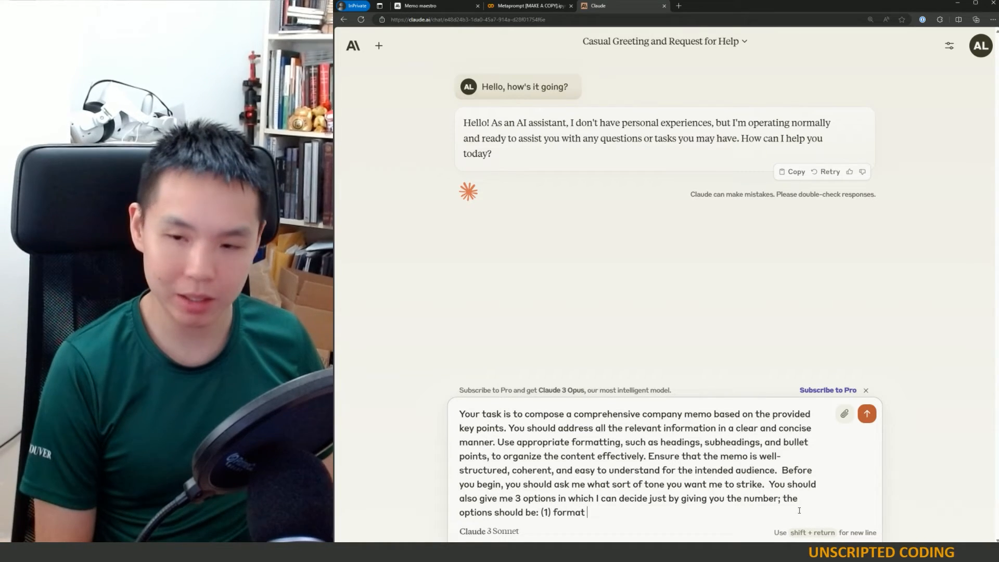
type("it to")
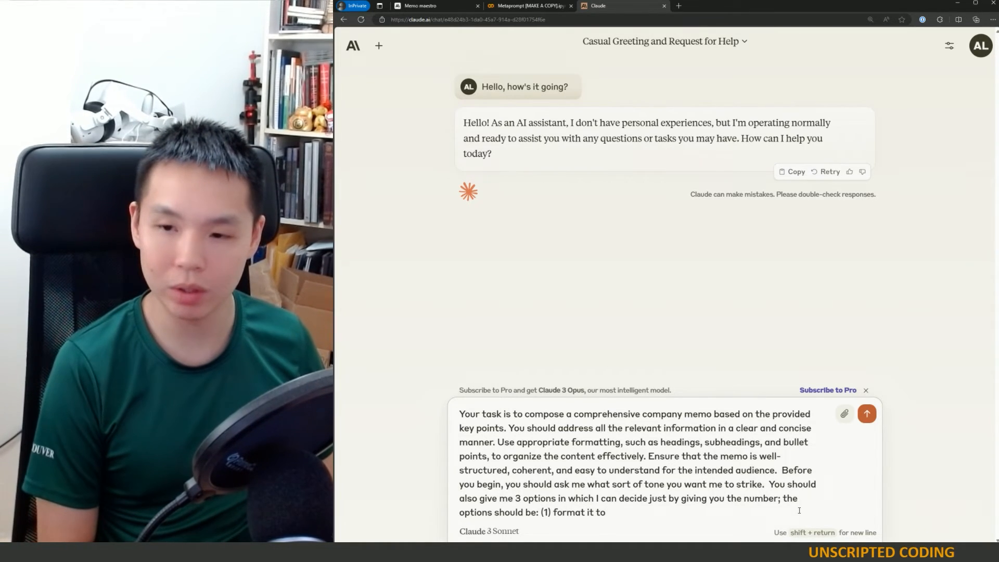
type("plain text")
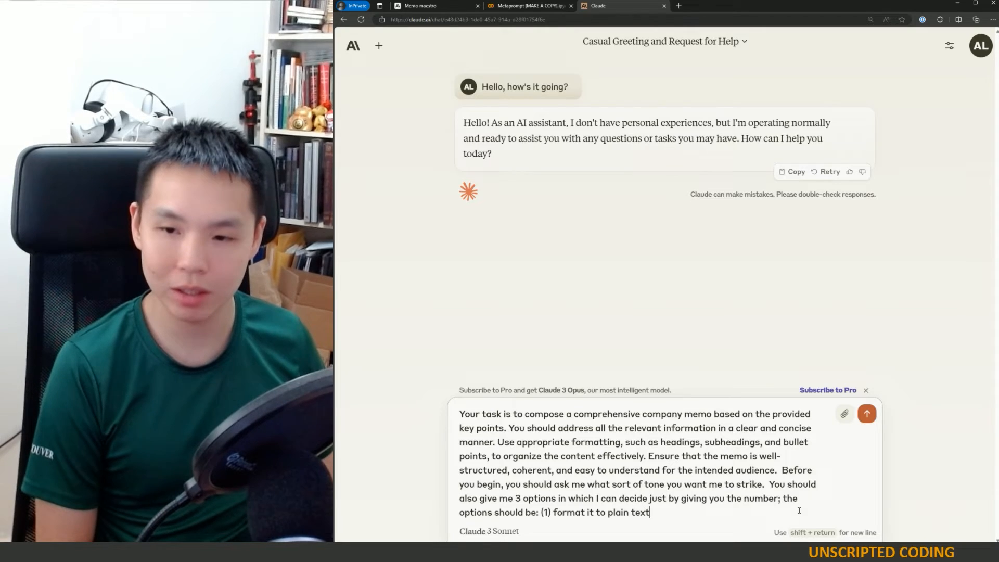
type(", (2) format it to")
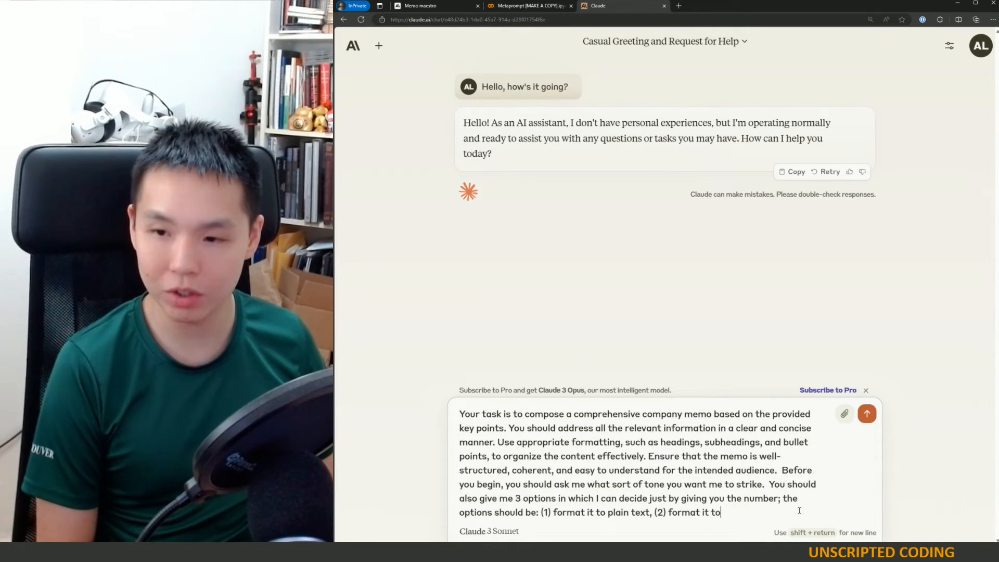
type("markdown,")
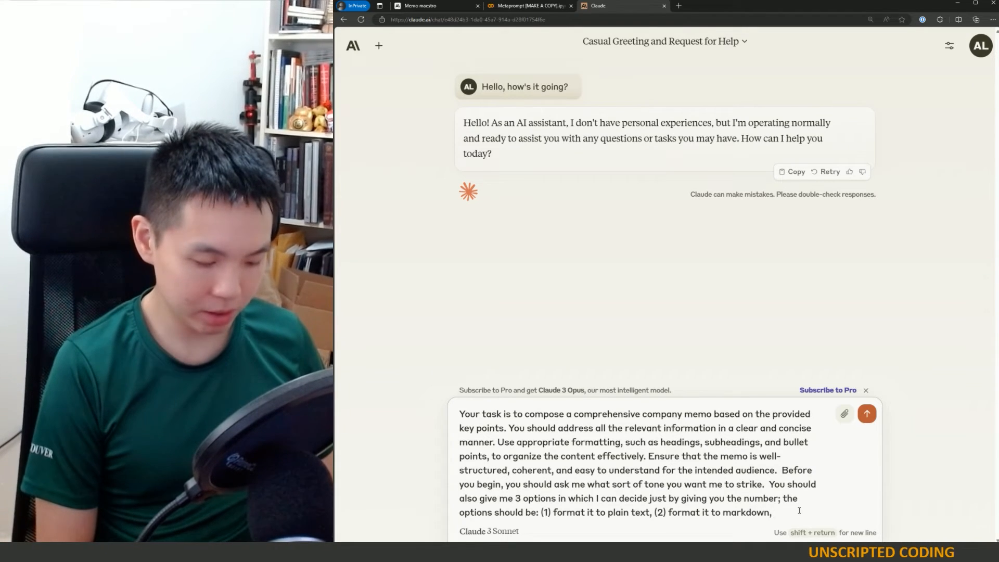
type("(3) format")
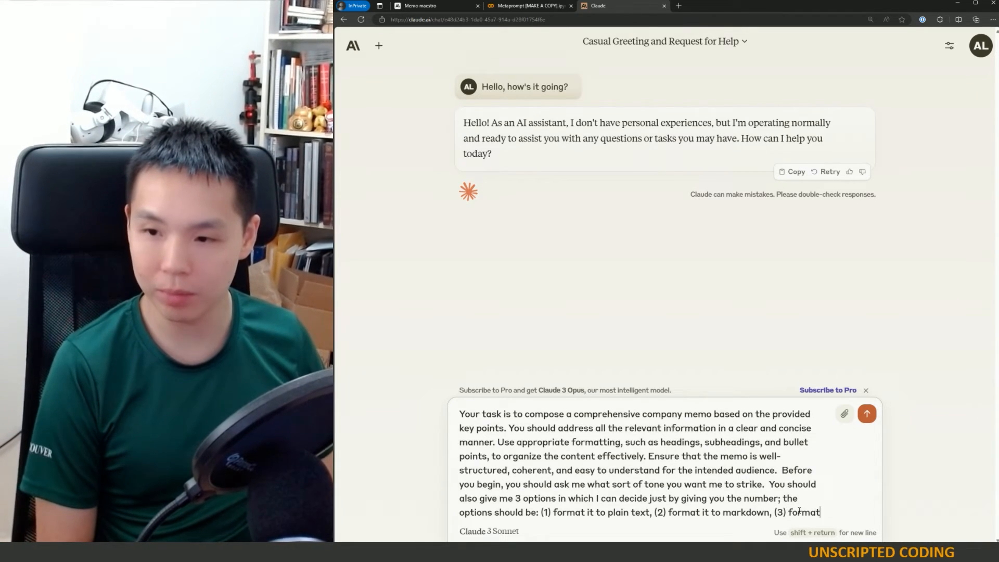
type("it to be co")
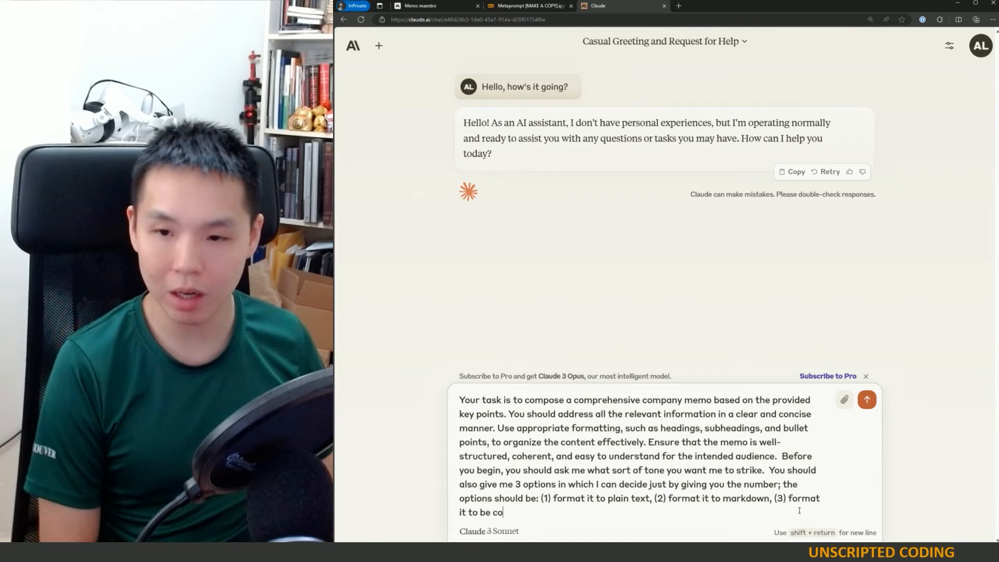
type("py and pasted.")
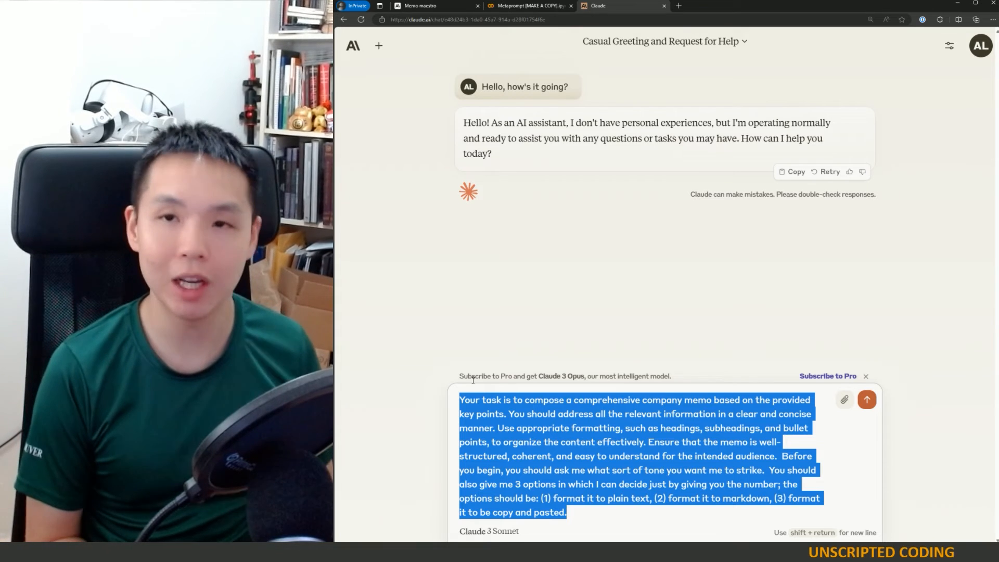
- Compare the draft with the Memo maestro example, then send the memo prompt to Claude
left_click(418, 5)
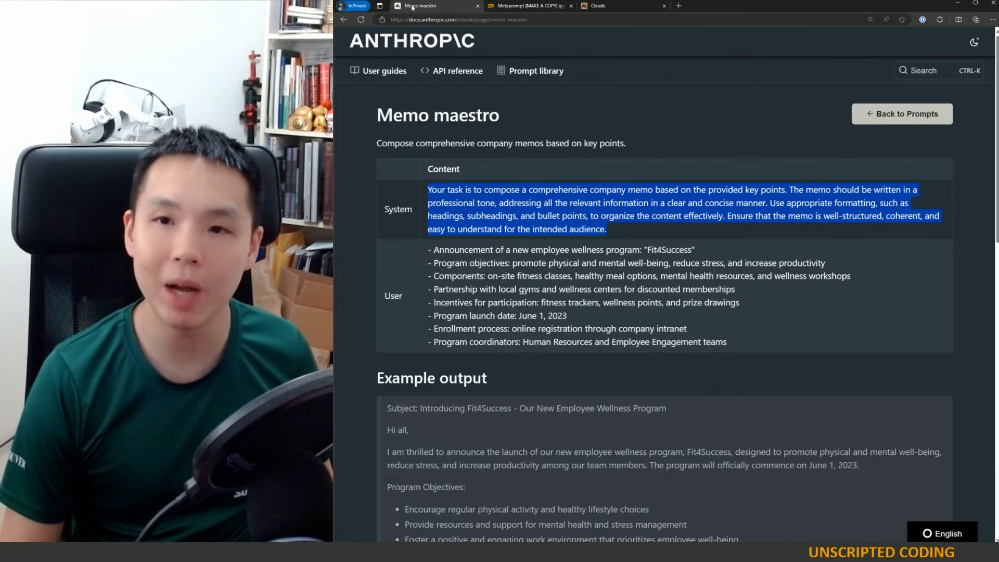
left_click(602, 5)
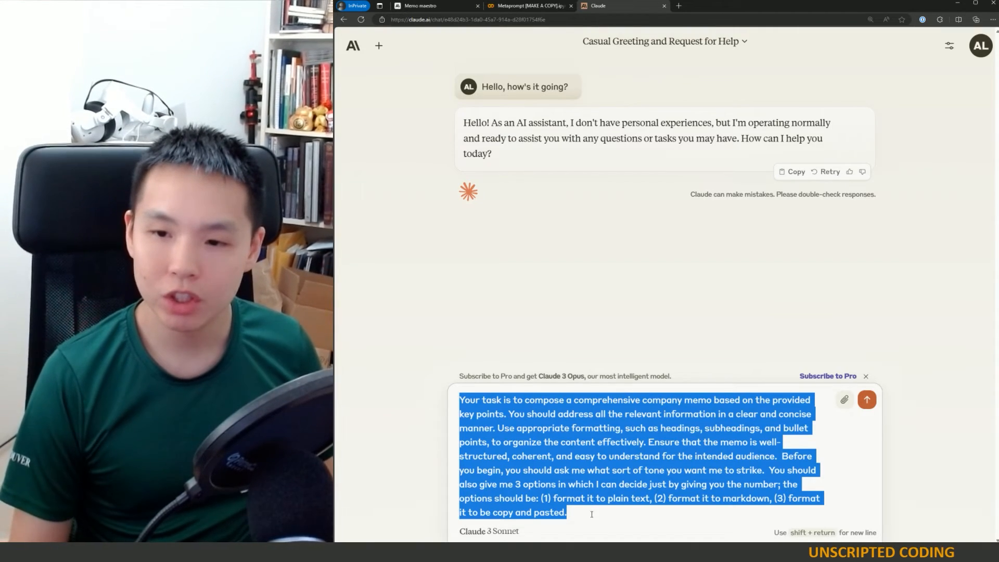
left_click(590, 514)
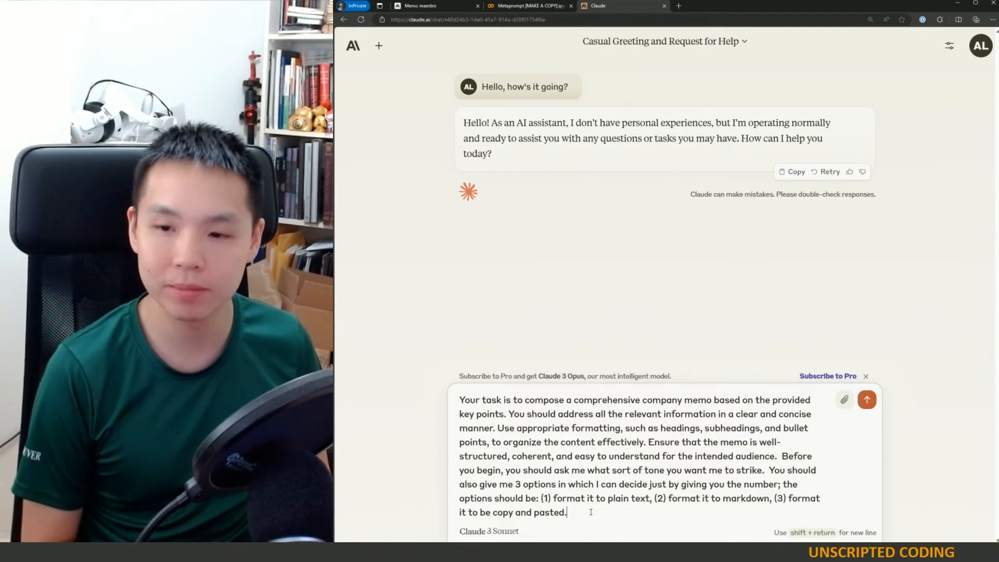
left_click(866, 400)
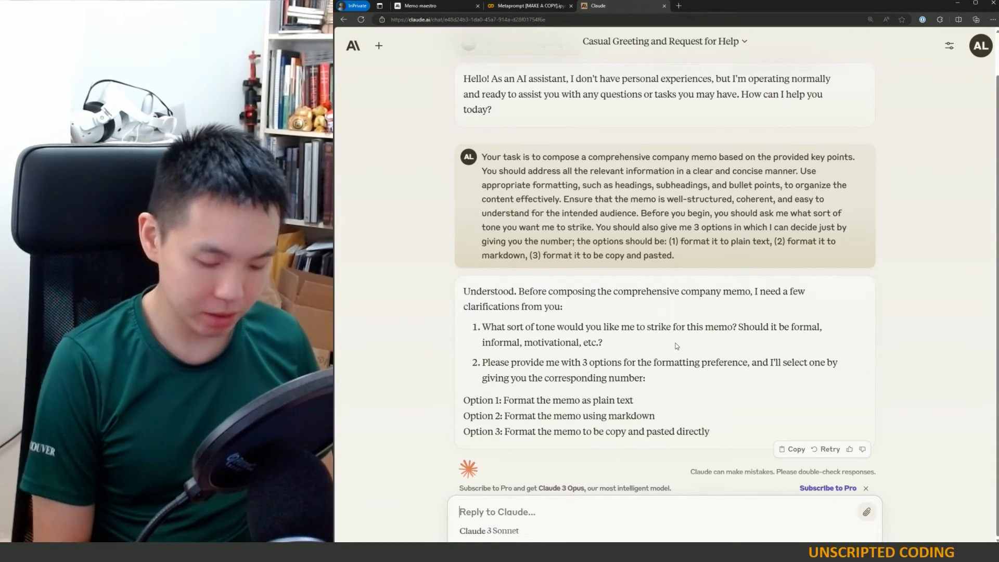
- Reply that the tone should be very informal but workplace-suitable, choosing Option 2
type("I'd like the tone to be very i")
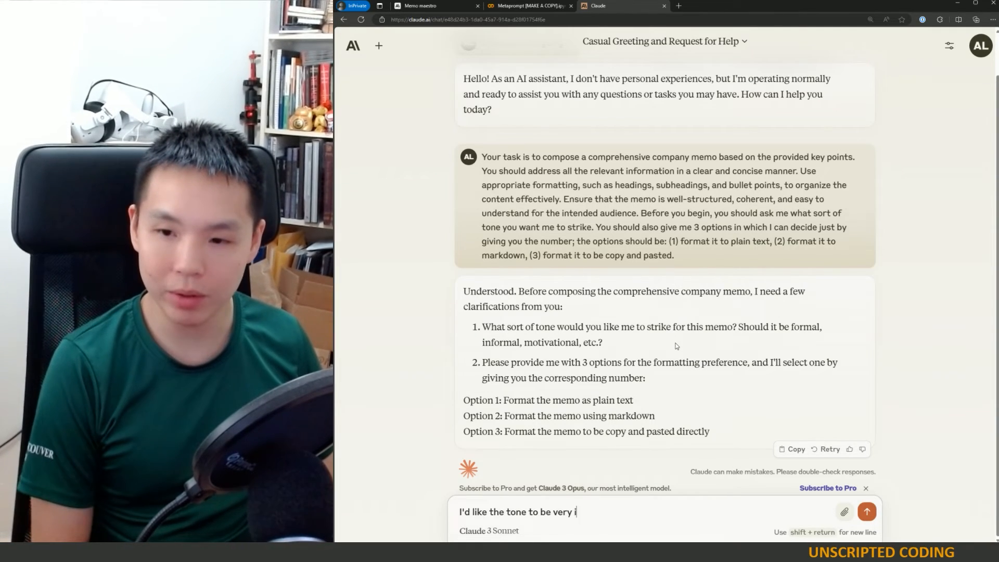
type("nformal, but")
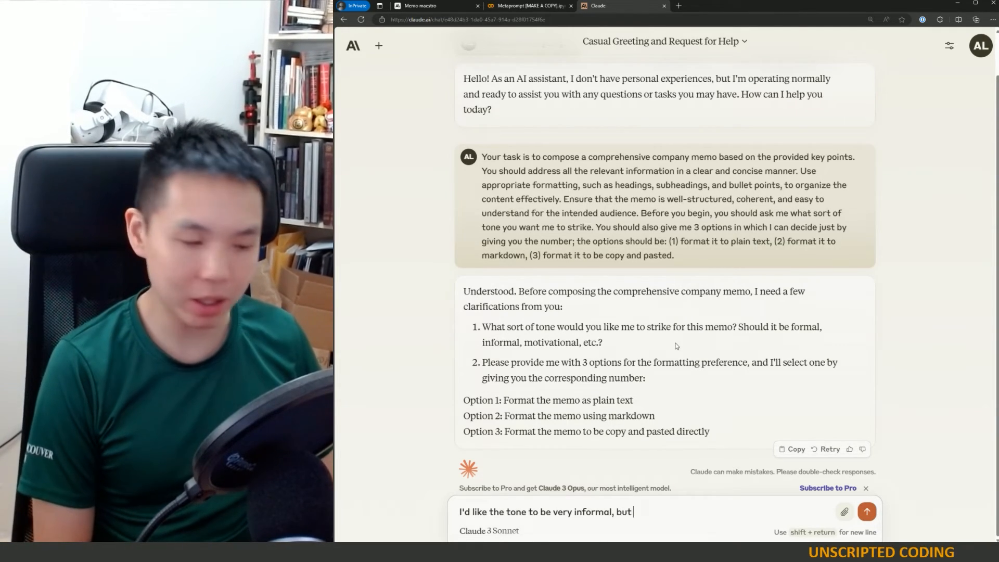
type("still suitable for the workplace.")
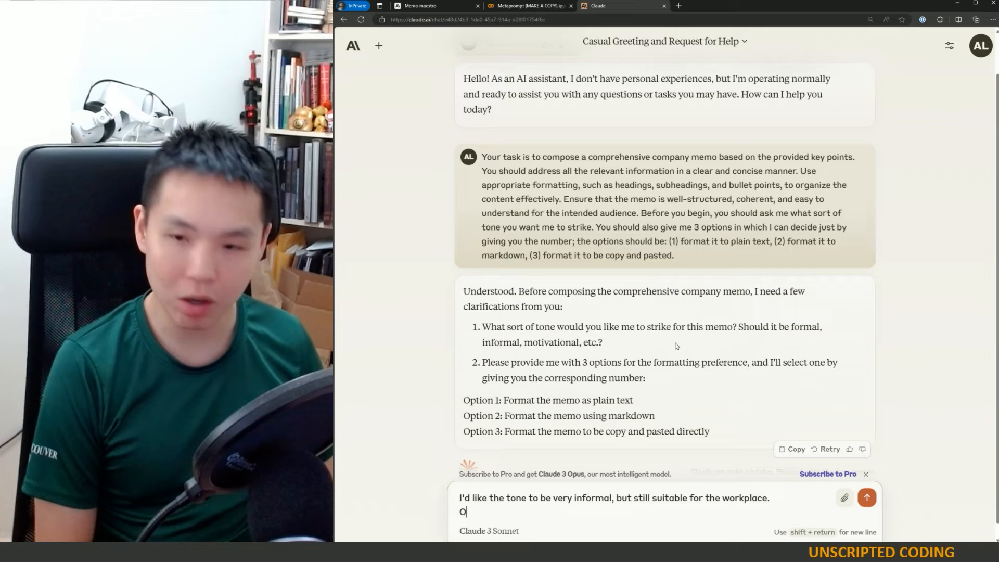
type("ption 2 please")
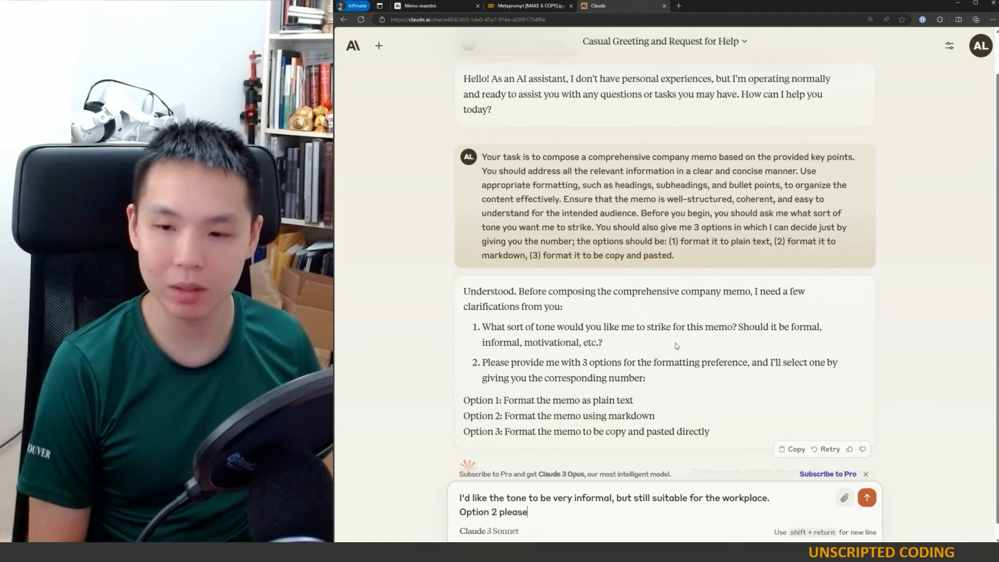
left_click(866, 498)
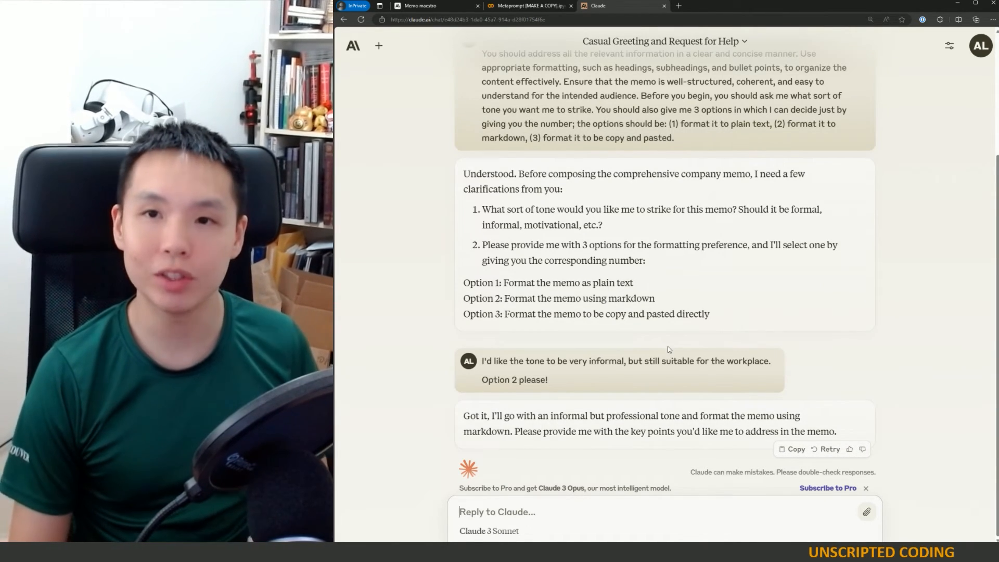
mouse_move(666, 347)
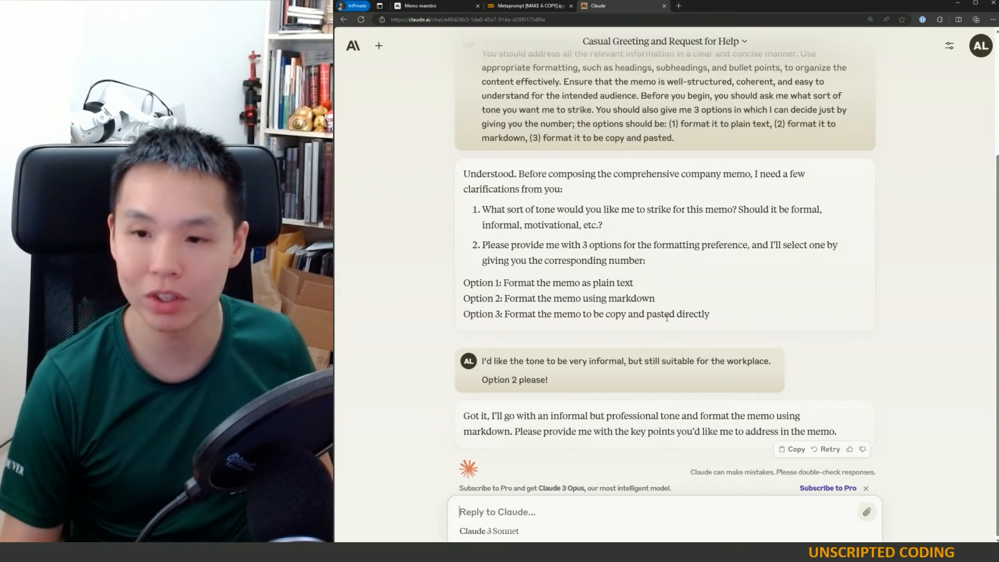
mouse_move(735, 447)
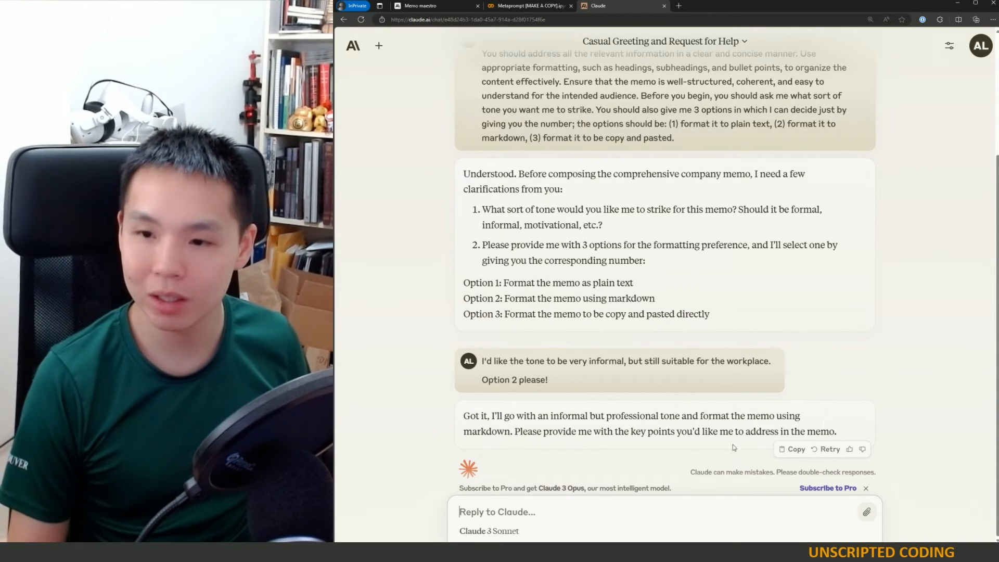
- Switch to the Memo maestro page to fetch its list of memo key points
left_click(427, 5)
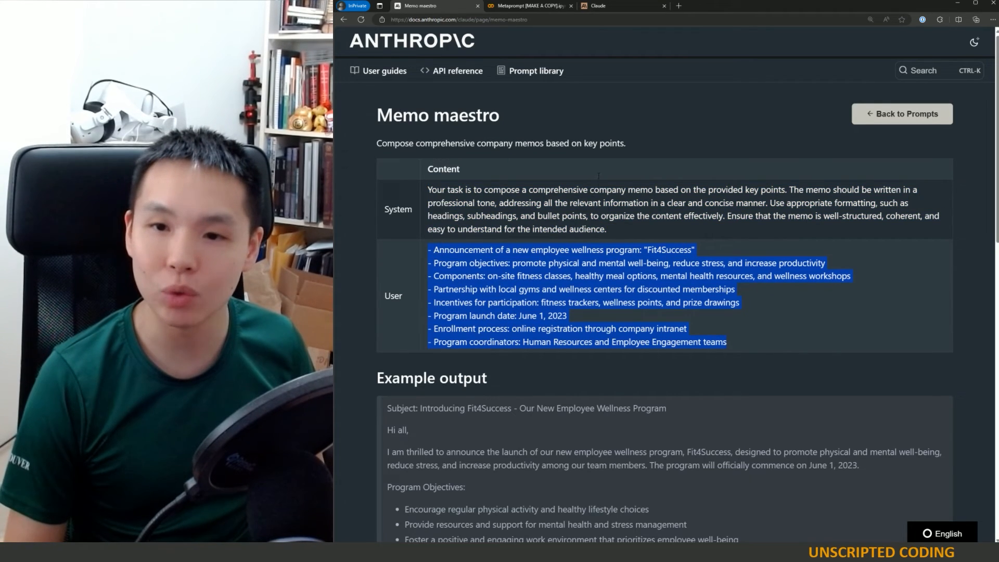
- Send the Fit4Success key points from Memo maestro and read through Claude's informal markdown memo
left_click(602, 5)
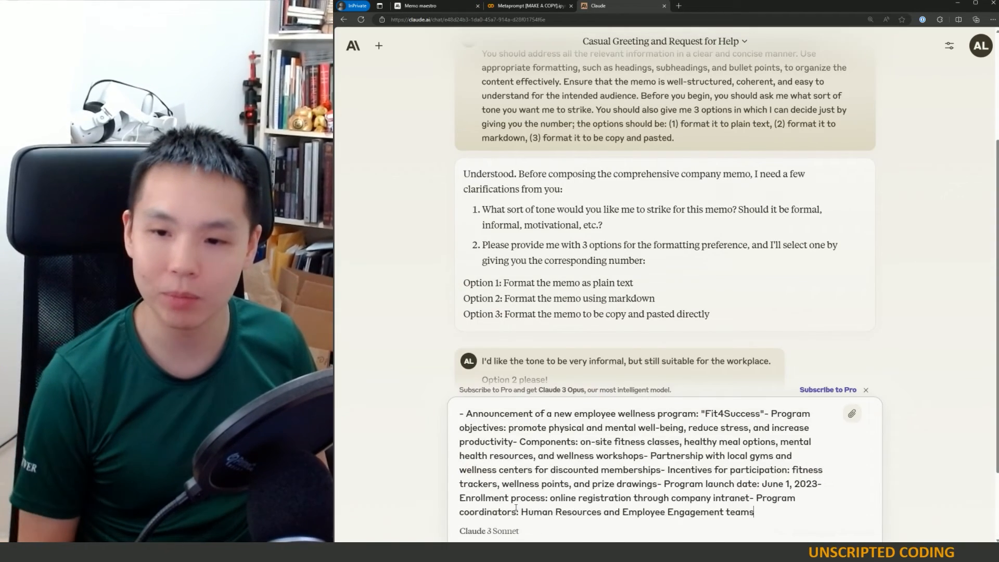
left_click(429, 5)
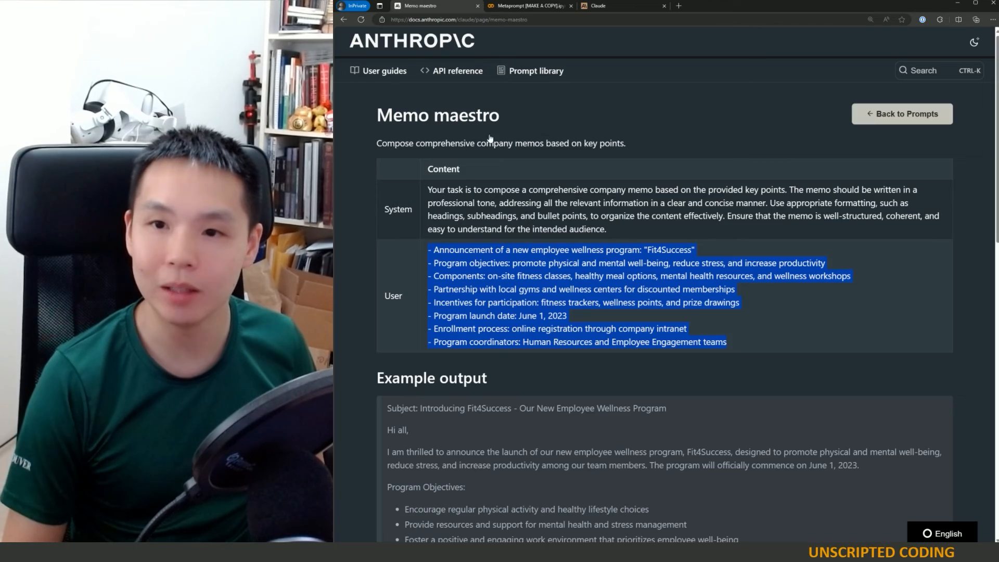
left_click(598, 5)
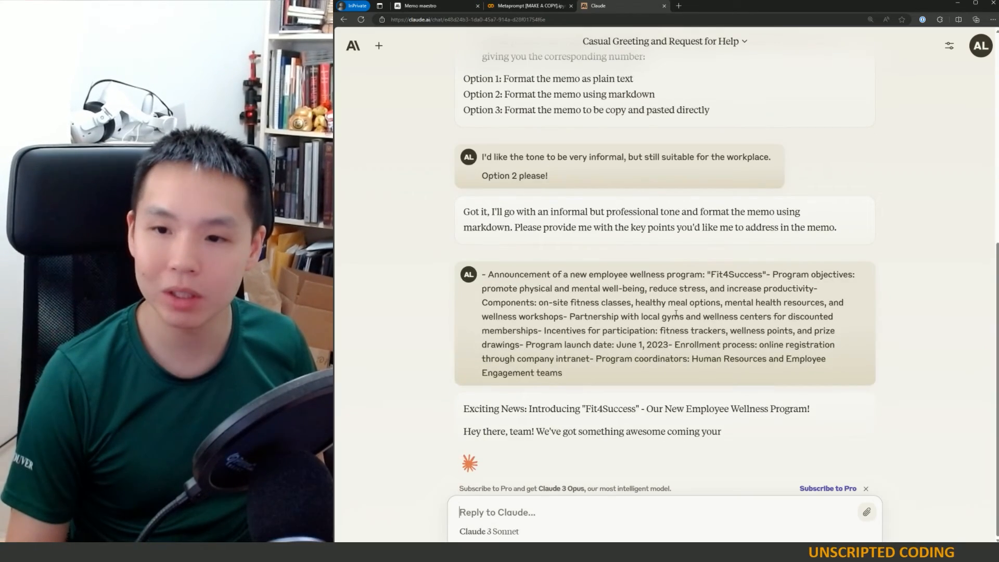
scroll("down", 3)
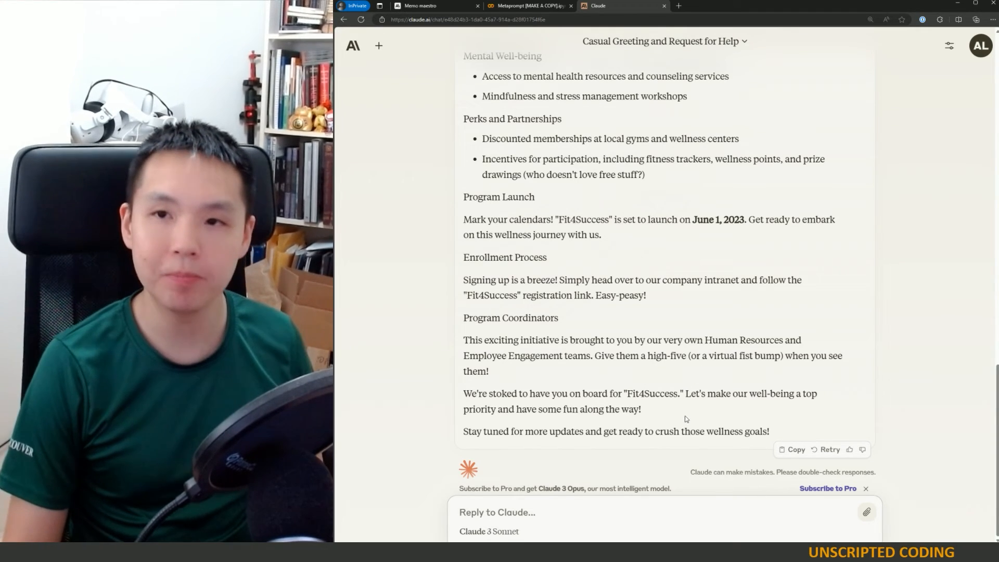
mouse_move(378, 47)
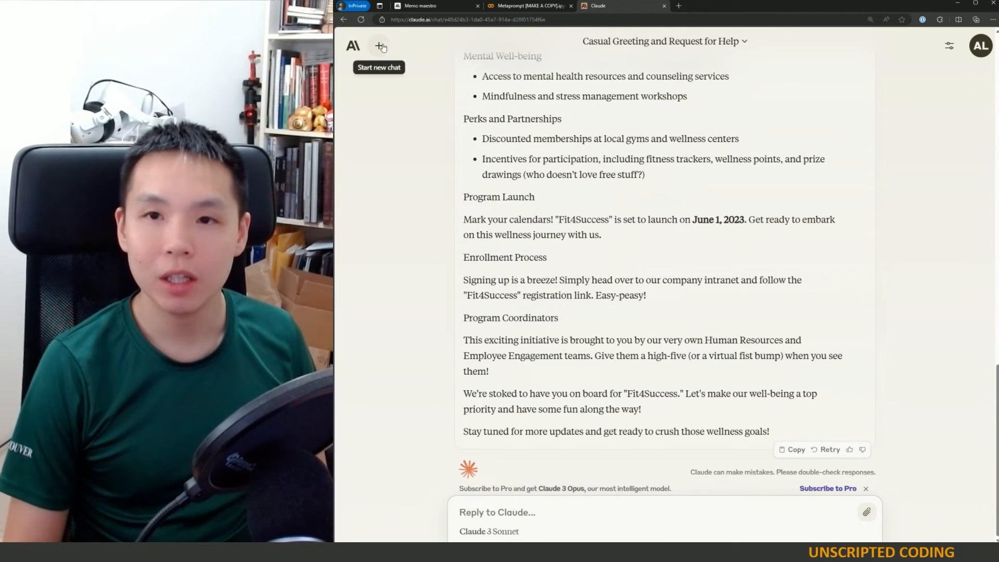
- In a new chat, send a choose-your-own-adventure prompt: a priest discovering a thief in Ancient Mesopotamia
left_click(378, 46)
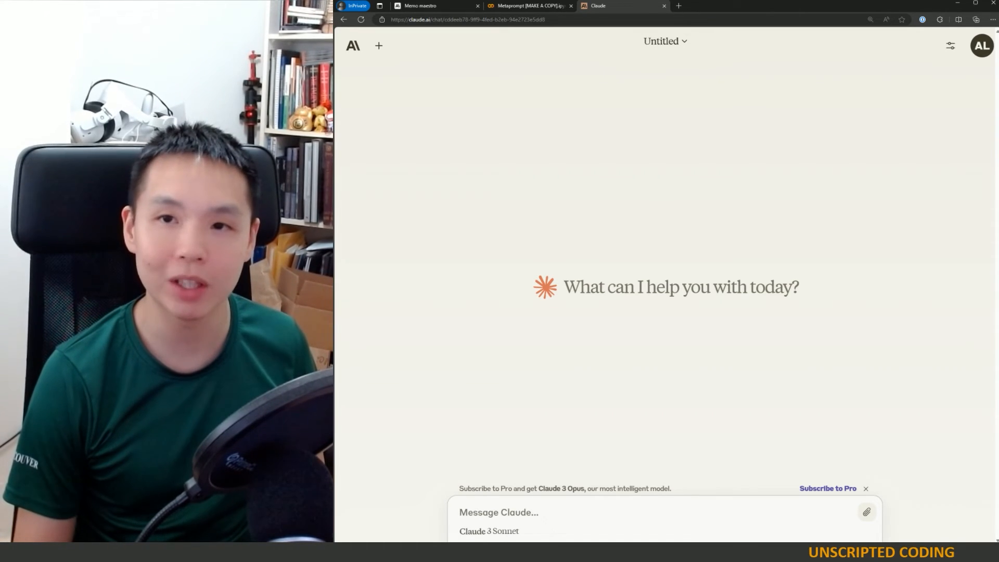
type("You are helping me create a choose-your-own-adventure game.  Your role is to tell")
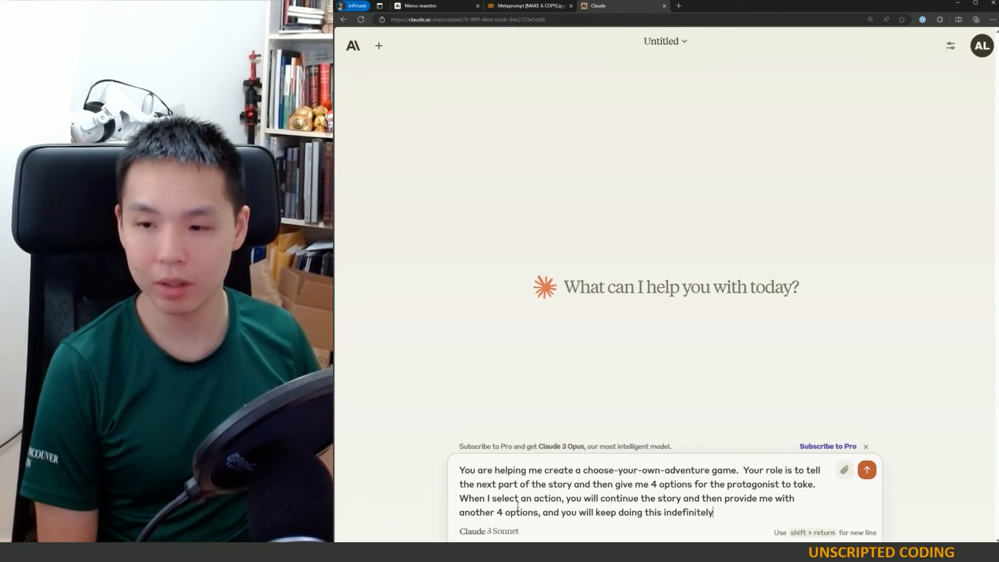
type("The setting for the story is in Ancient Mesopotamia.  I am a priest who discovered a young thief trying to steal from the temple coffers.  Please begin the tale now and offer me 4 numbe")
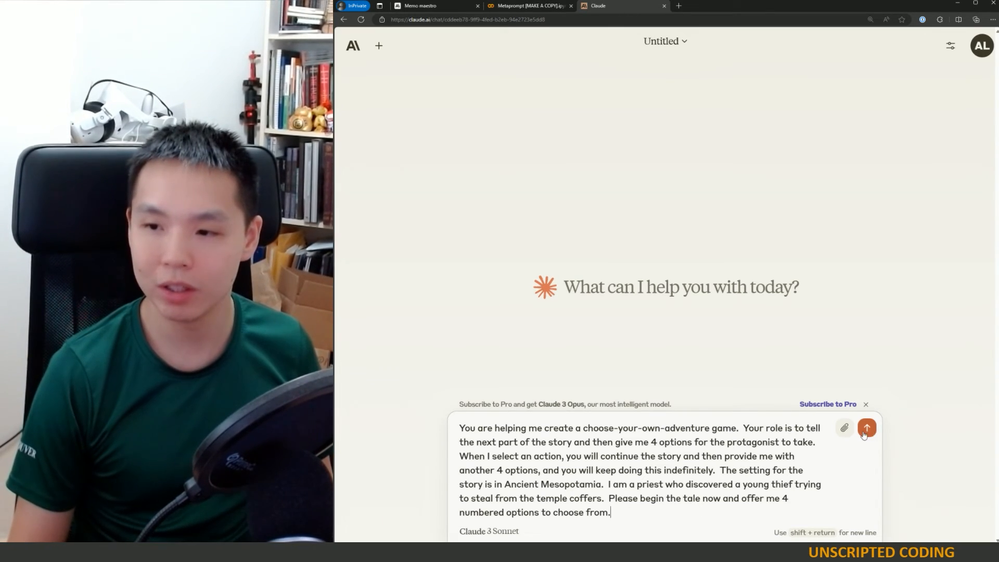
left_click(866, 428)
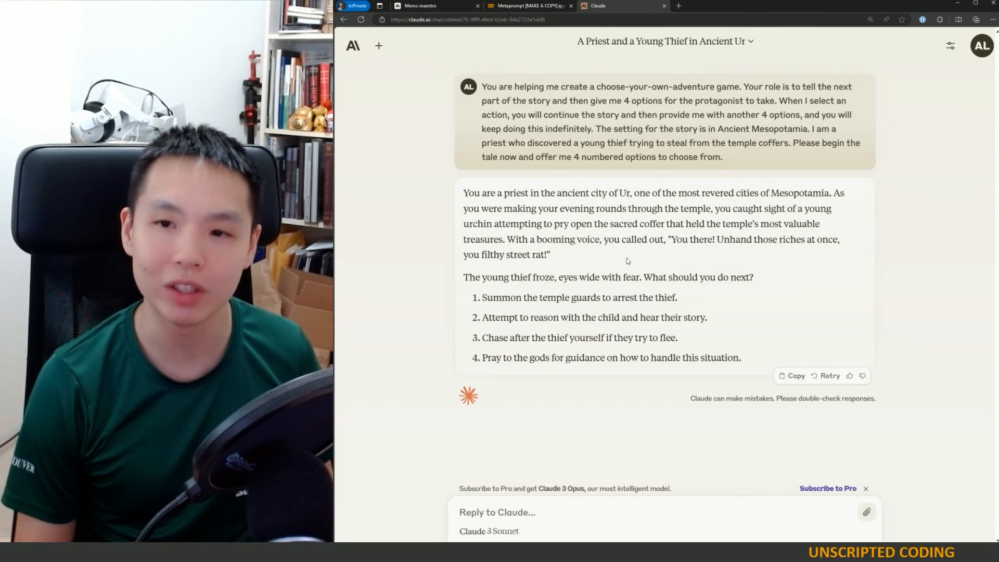
mouse_move(643, 261)
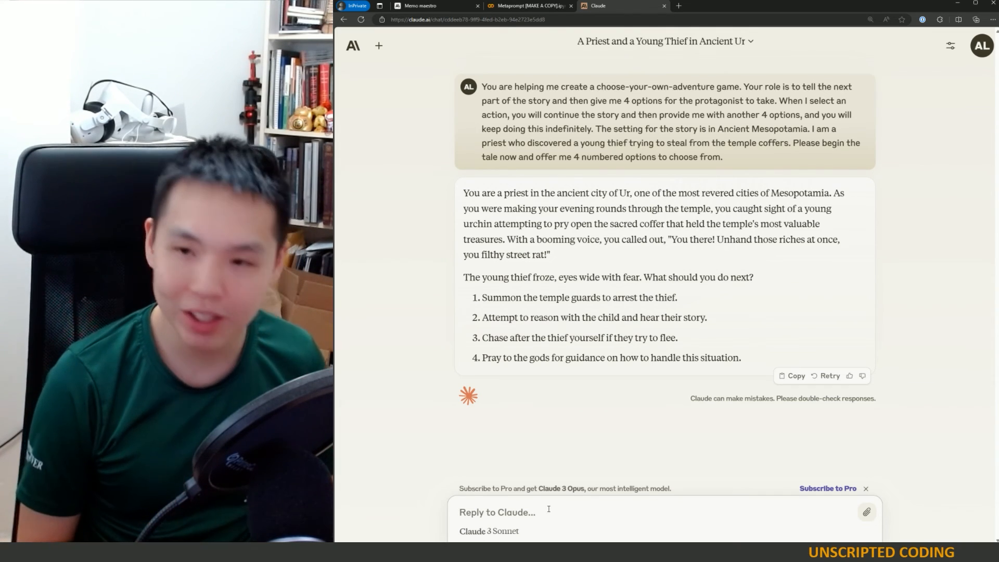
- Reply '2' to hear the thief's story and read the continuation with its new choices
type("2")
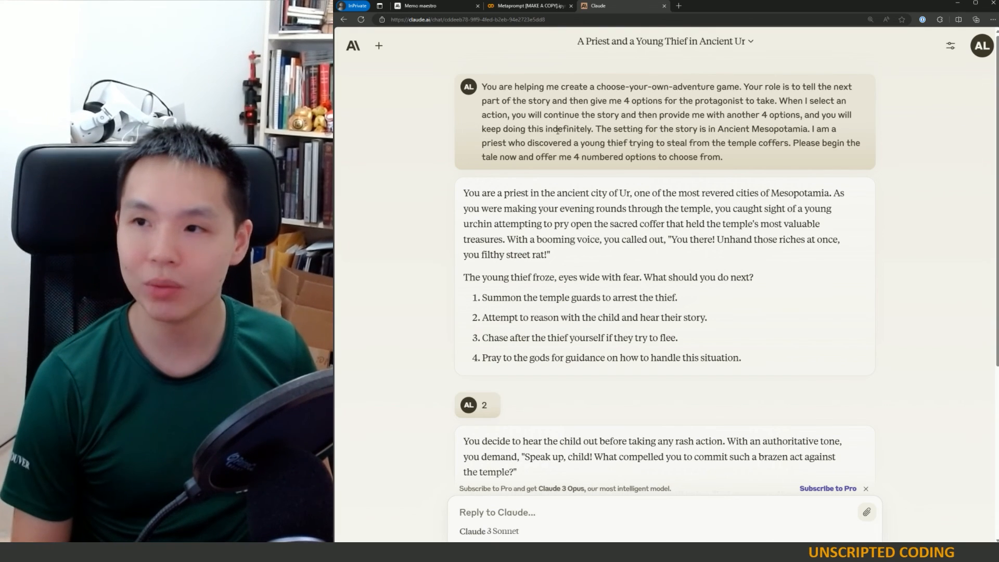
scroll("down", 3)
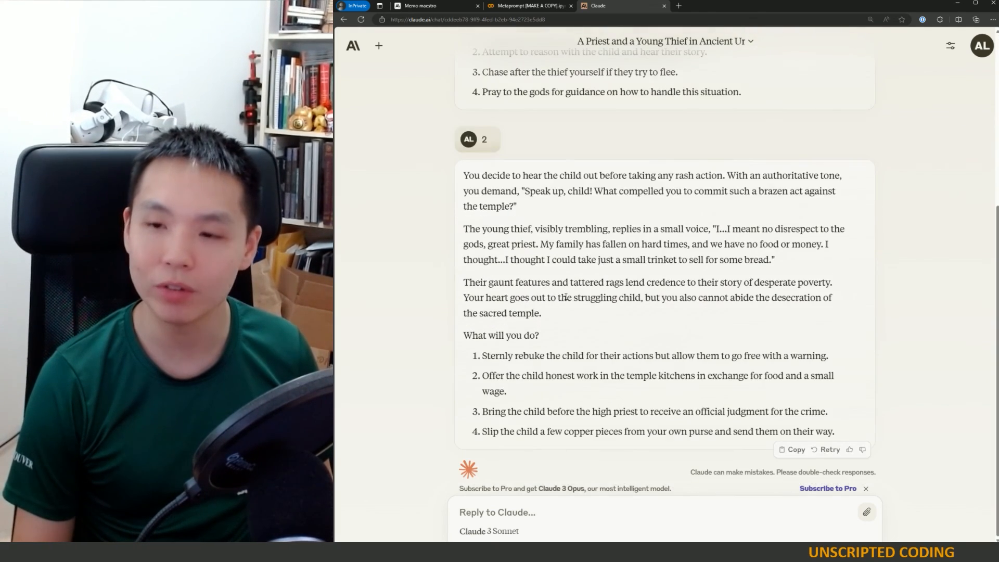
mouse_move(548, 260)
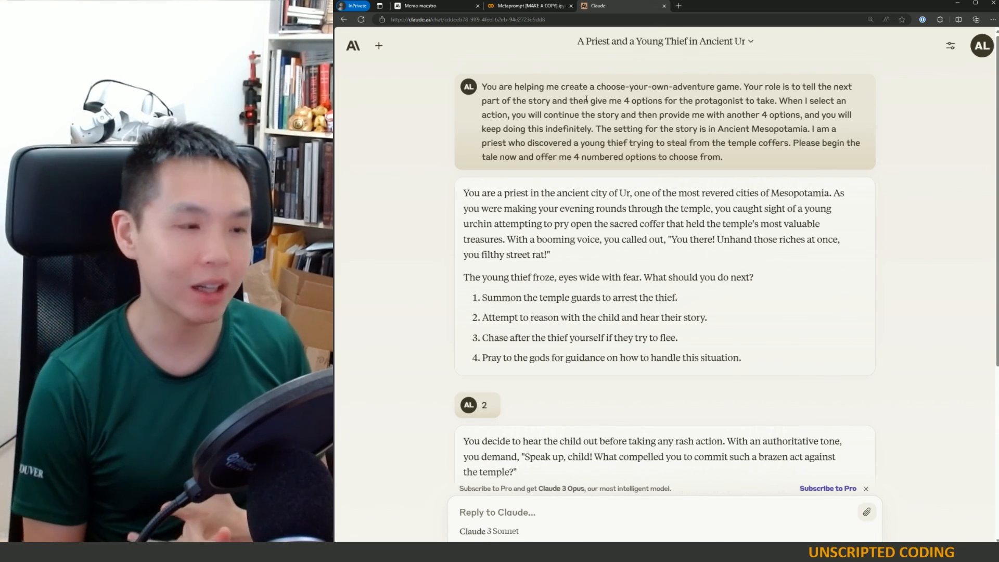
left_click(428, 5)
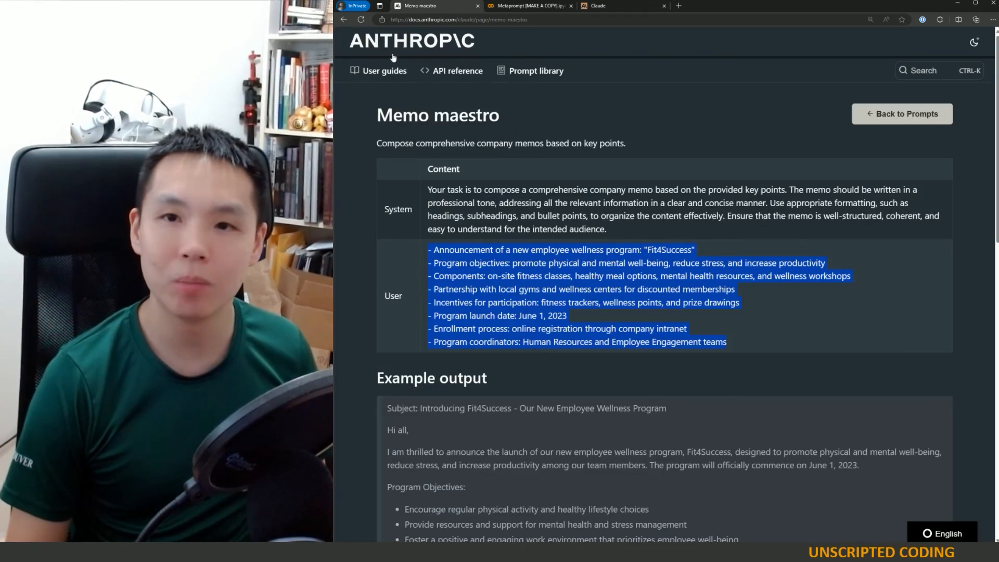
left_click(901, 113)
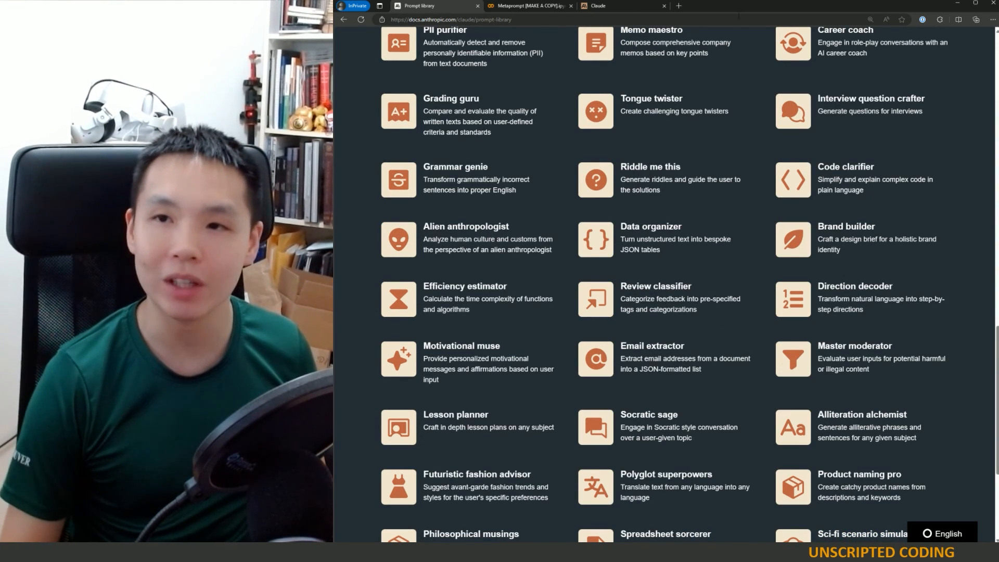
left_click(597, 5)
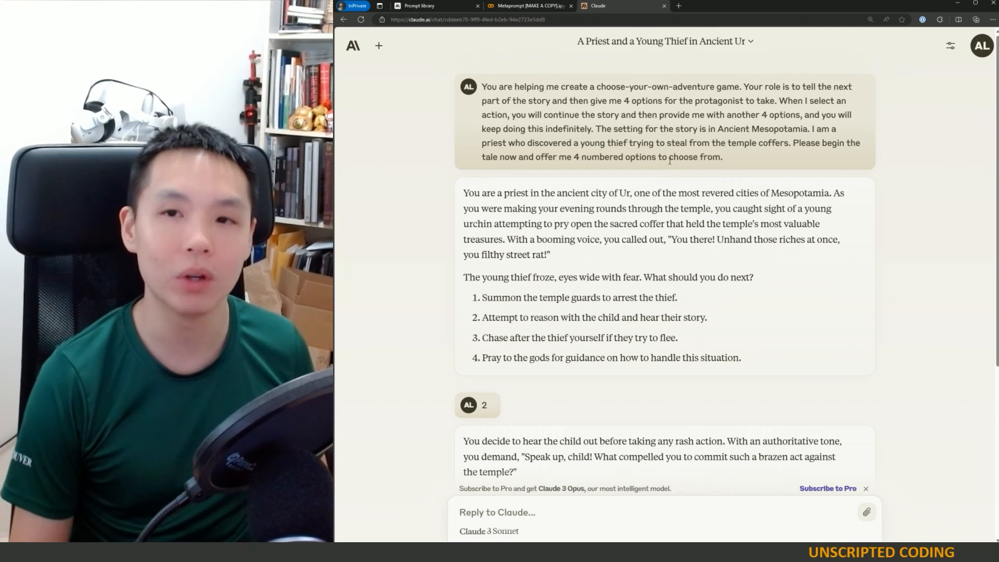